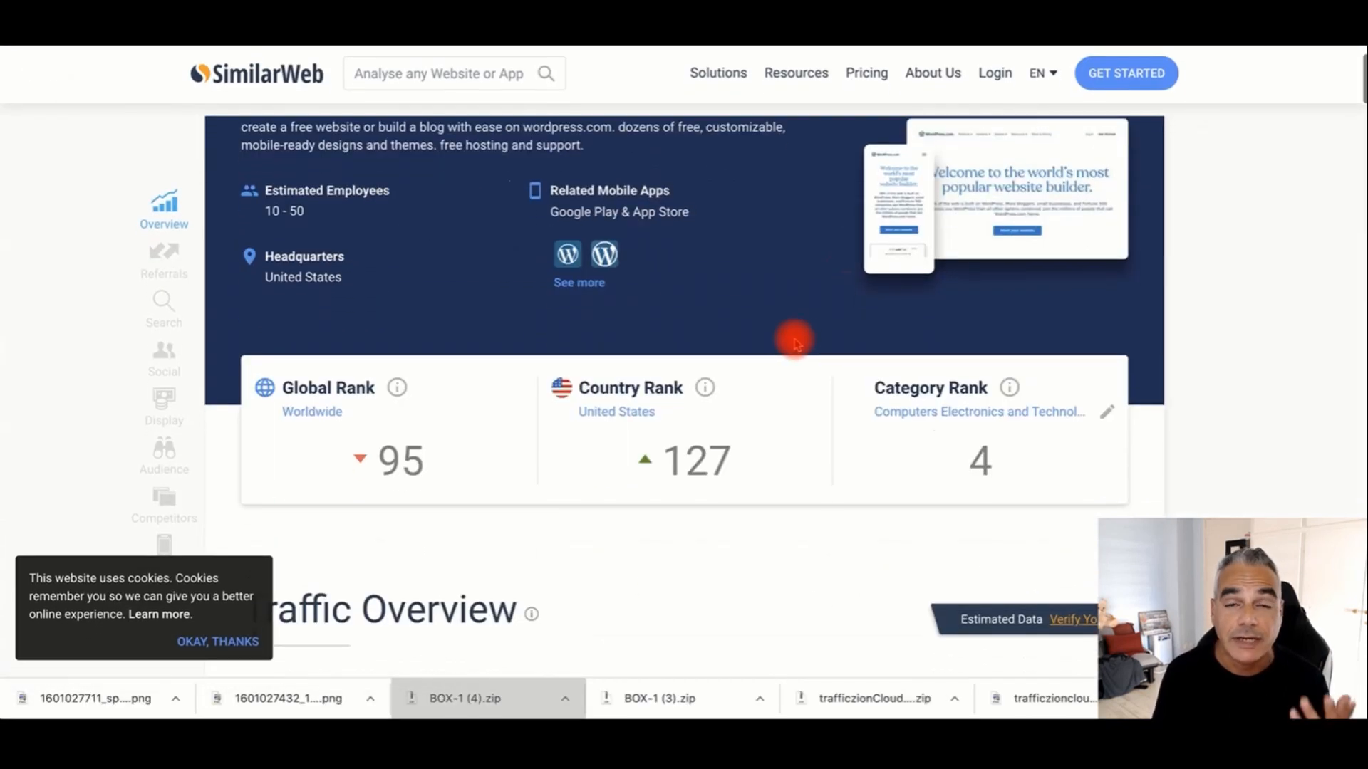
# Scroll down the page and bring up the Reader feed of followed blogs
pyautogui.scroll(-3)
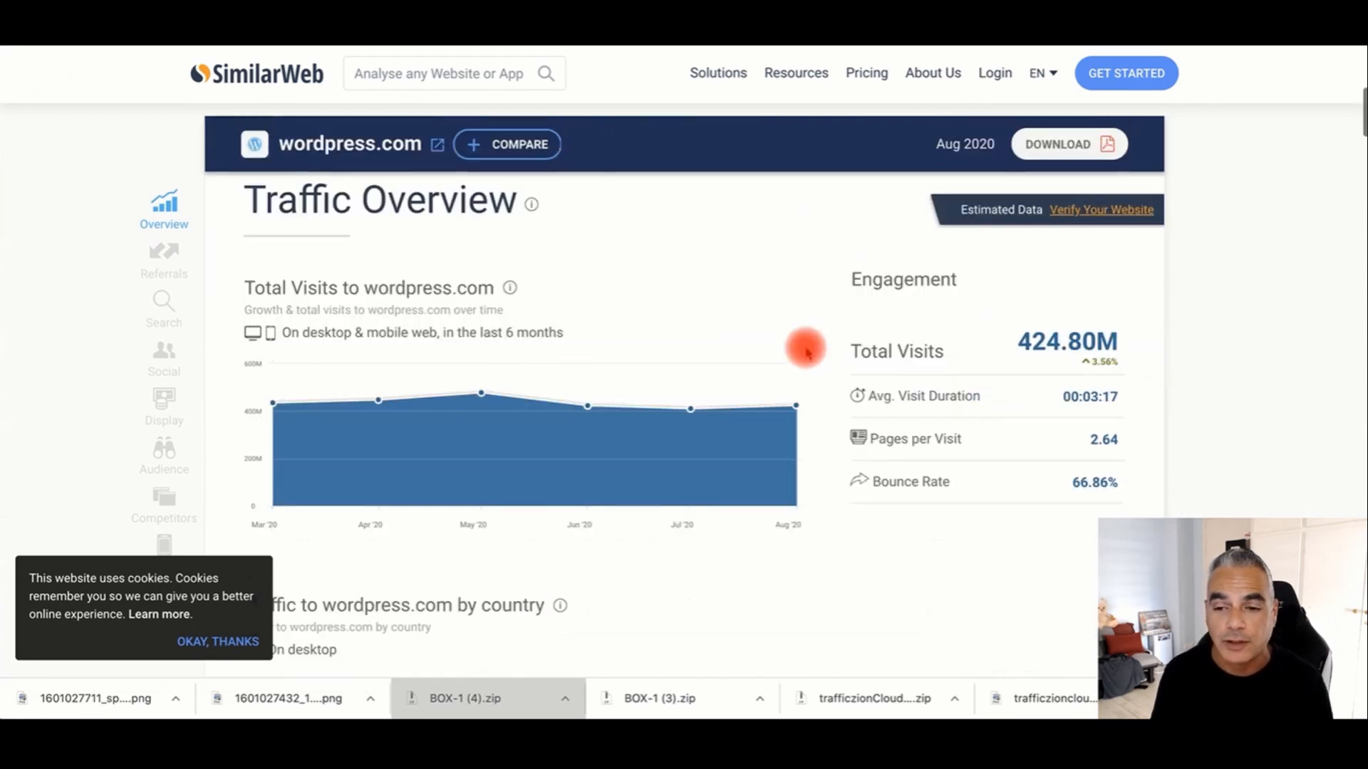
pyautogui.scroll(-3)
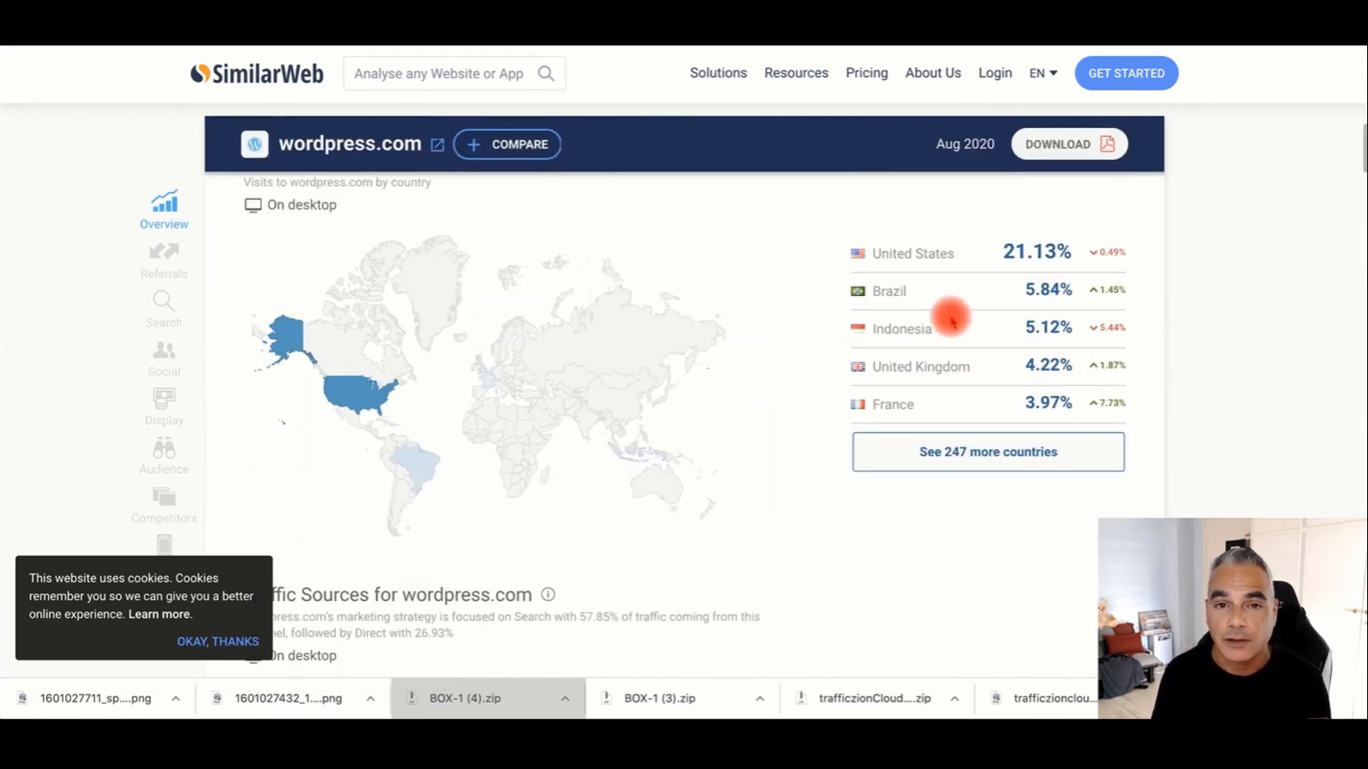
pyautogui.scroll(-3)
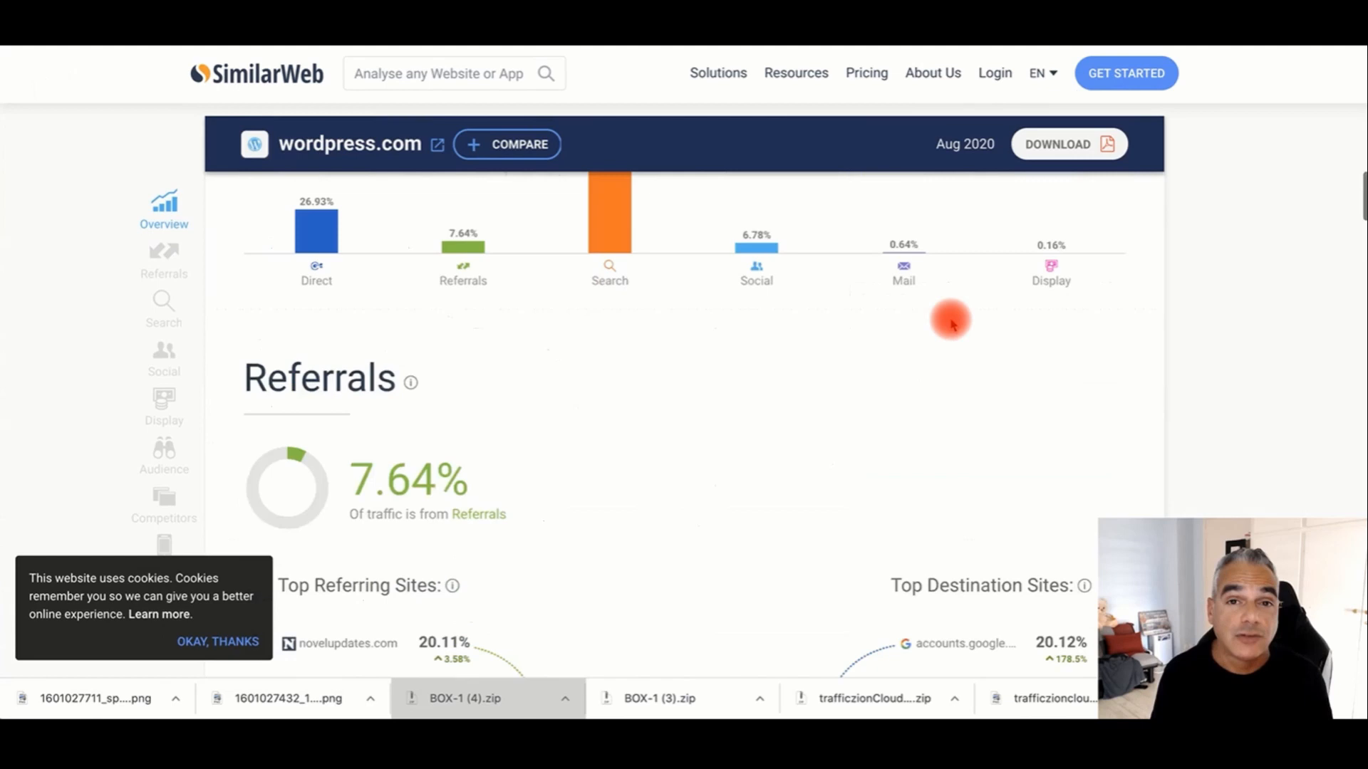
pyautogui.scroll(-3)
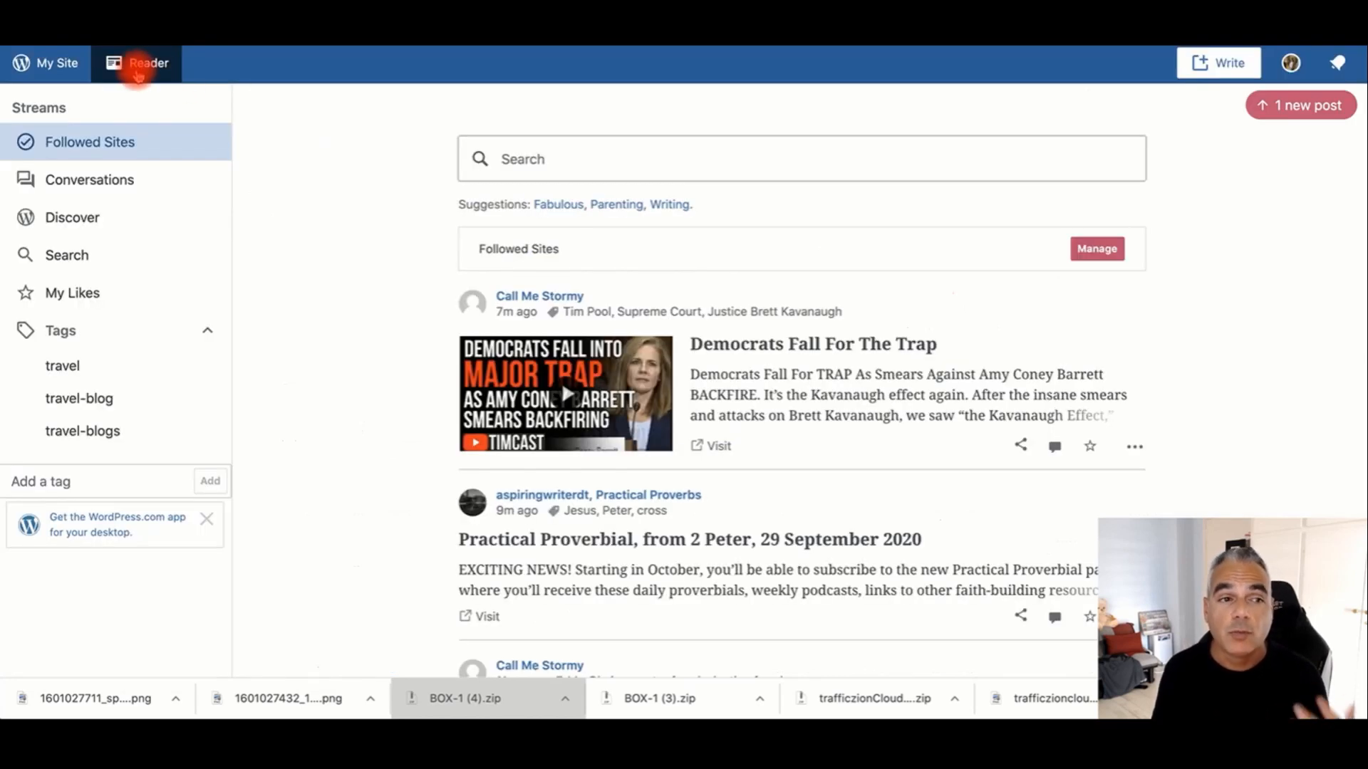
pyautogui.moveTo(148, 63)
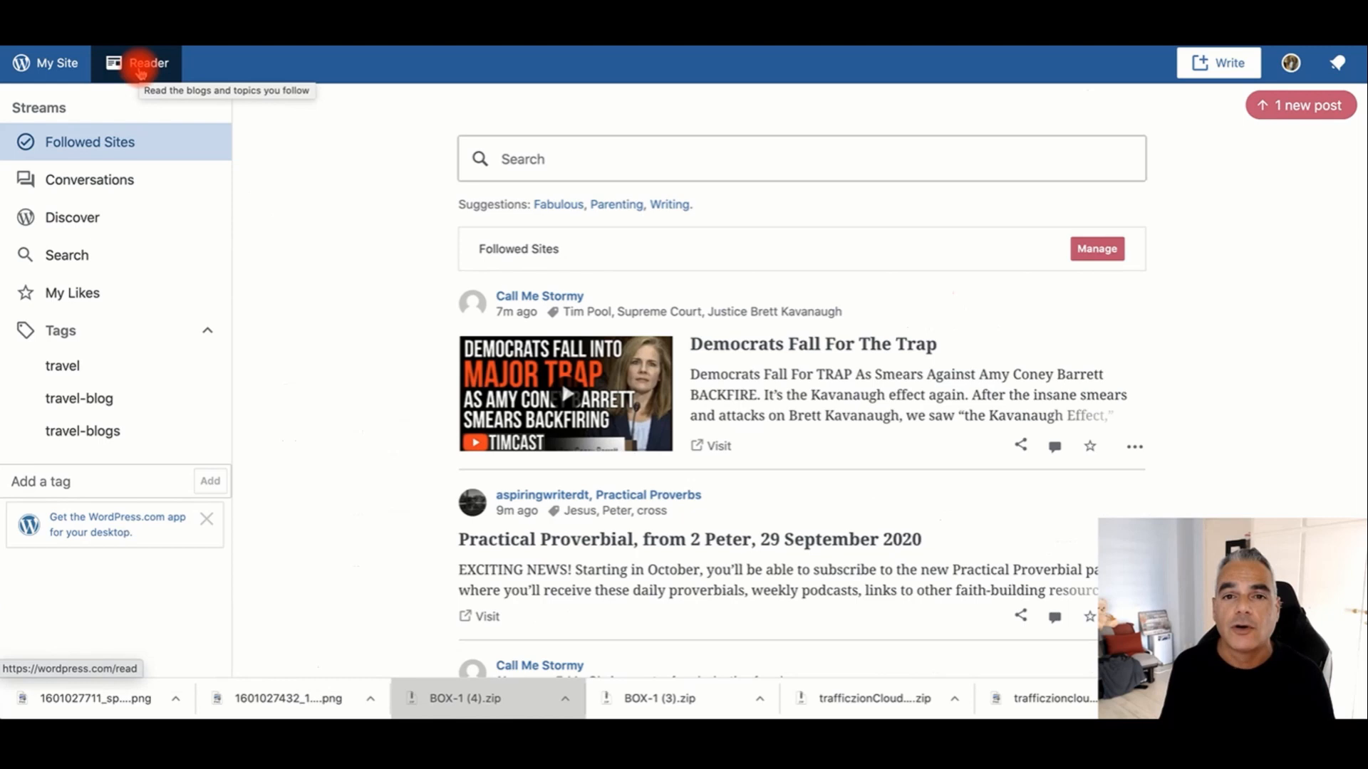
pyautogui.click(61, 366)
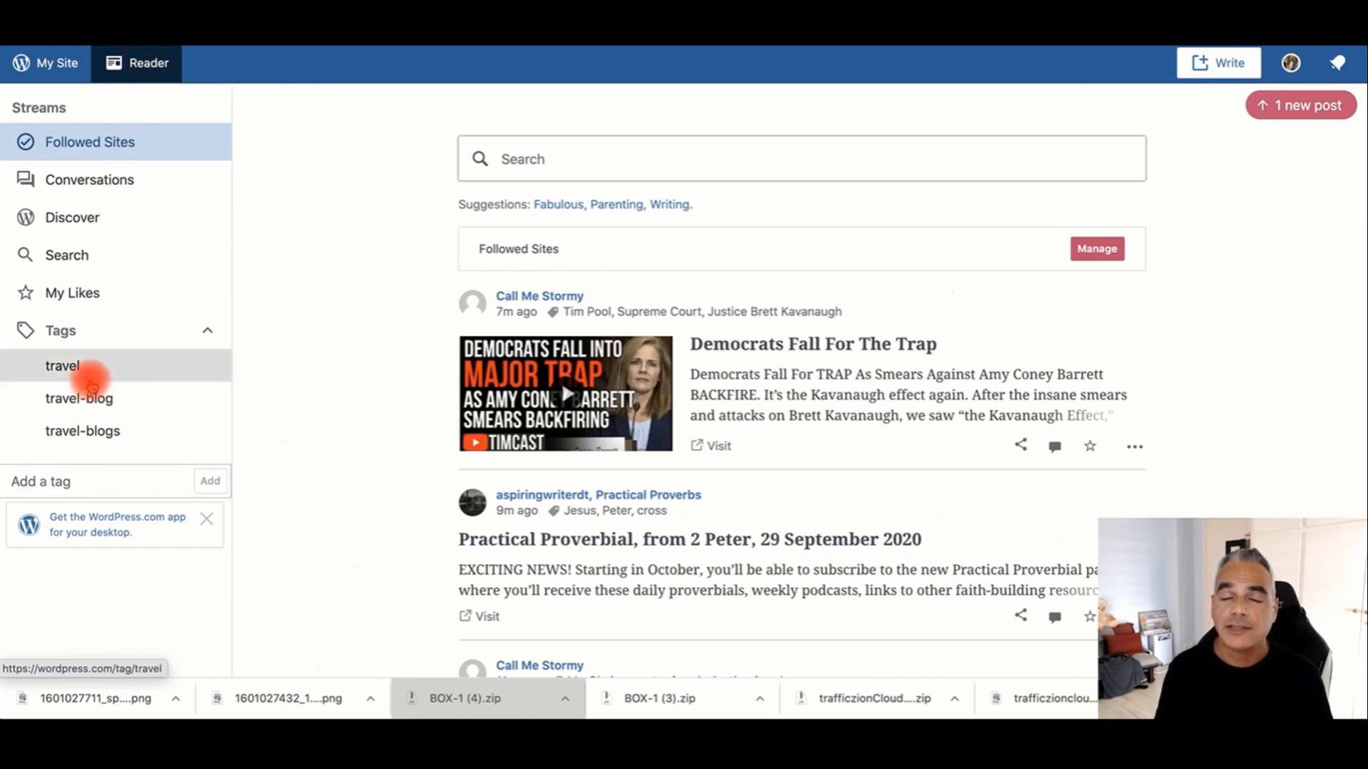
pyautogui.moveTo(62, 366)
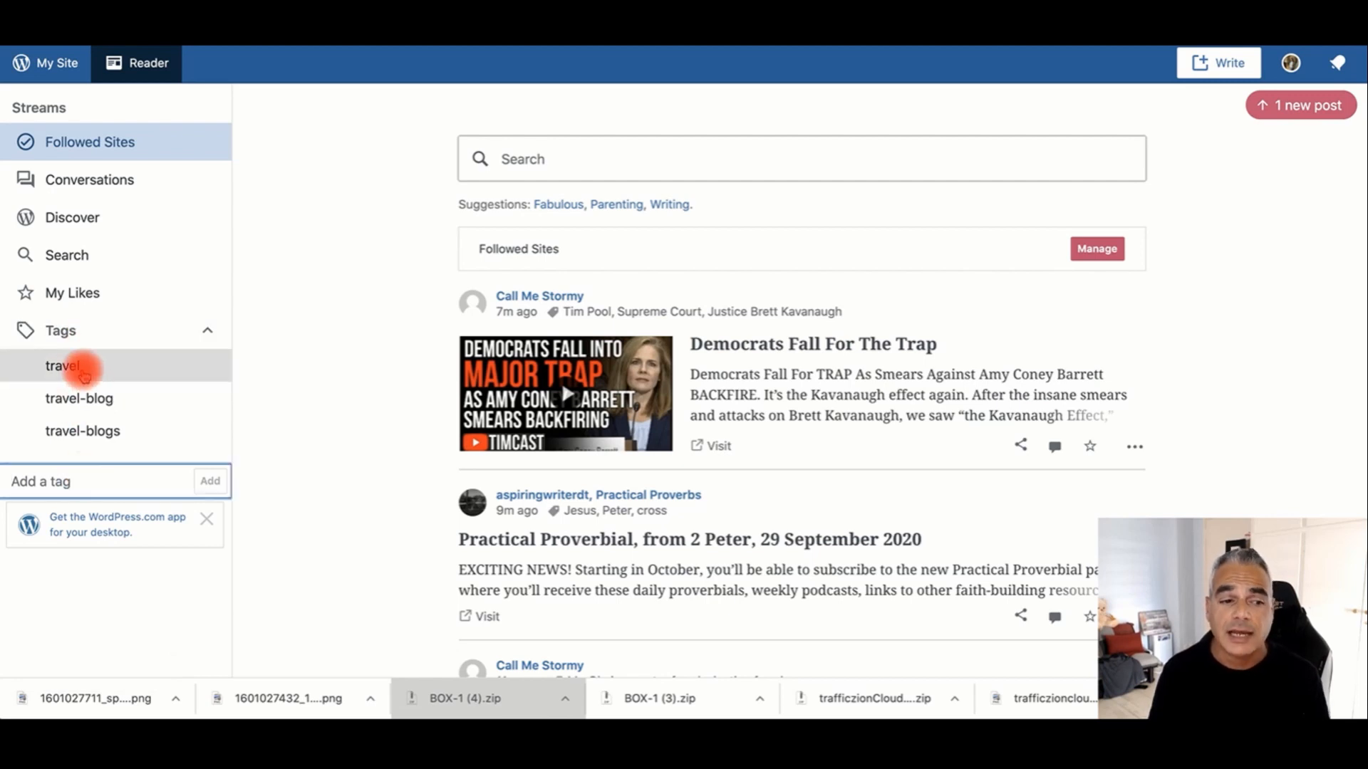
# Show the stream of posts tagged travel and browse down through them
pyautogui.click(61, 367)
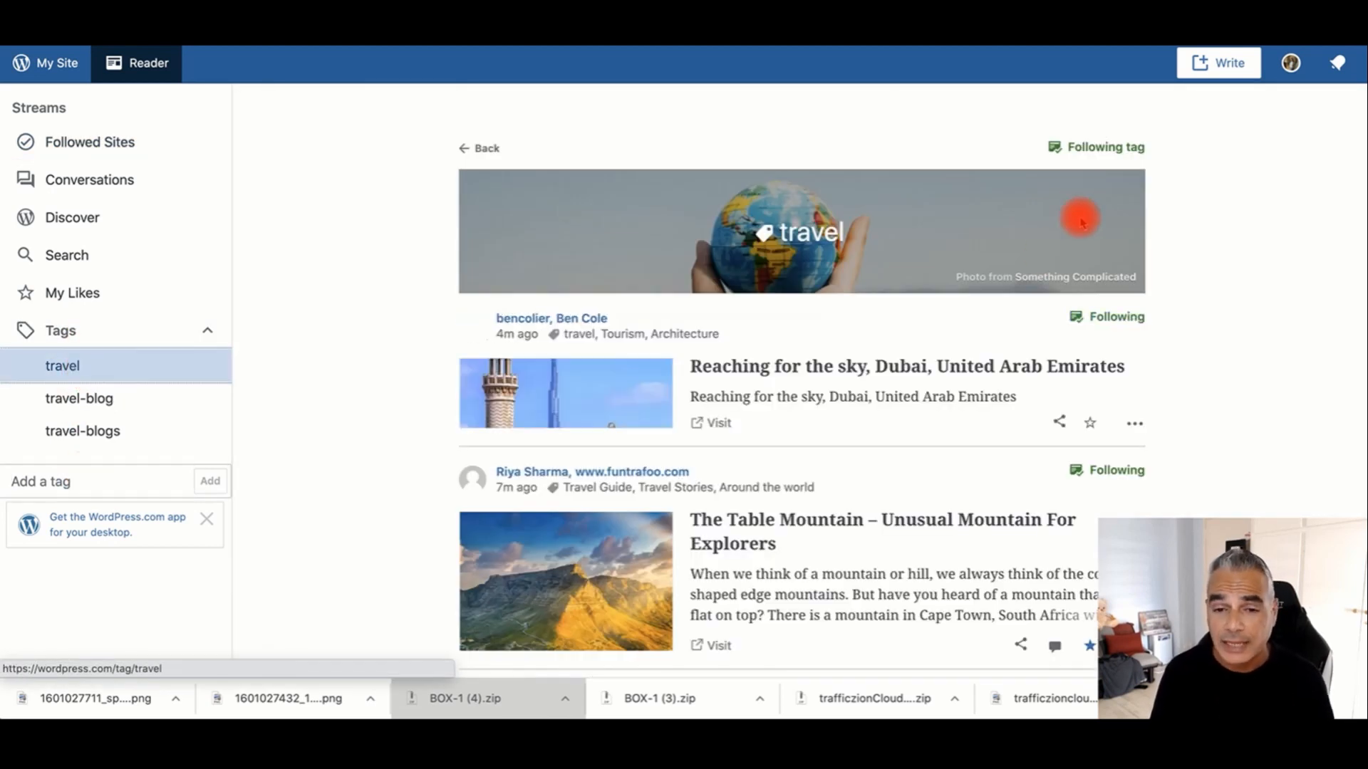
pyautogui.scroll(-3)
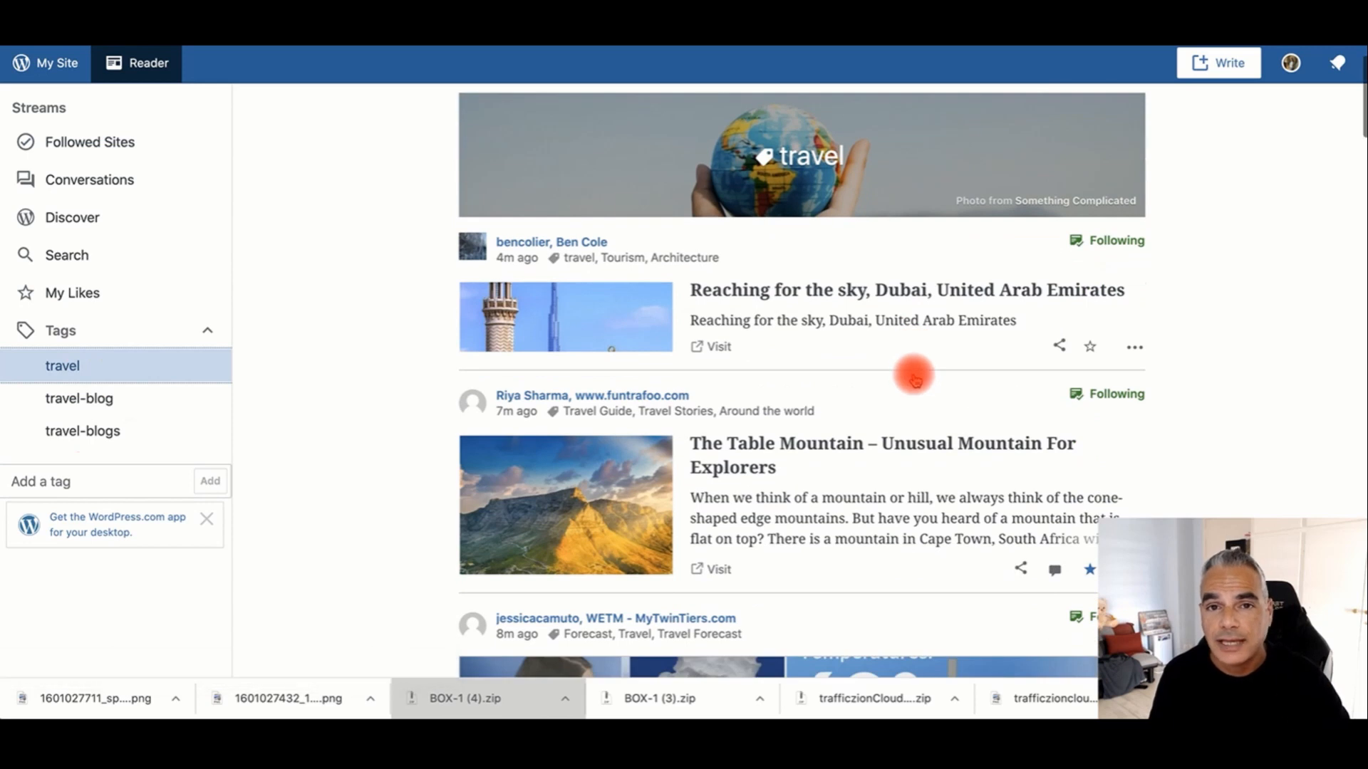
pyautogui.scroll(-3)
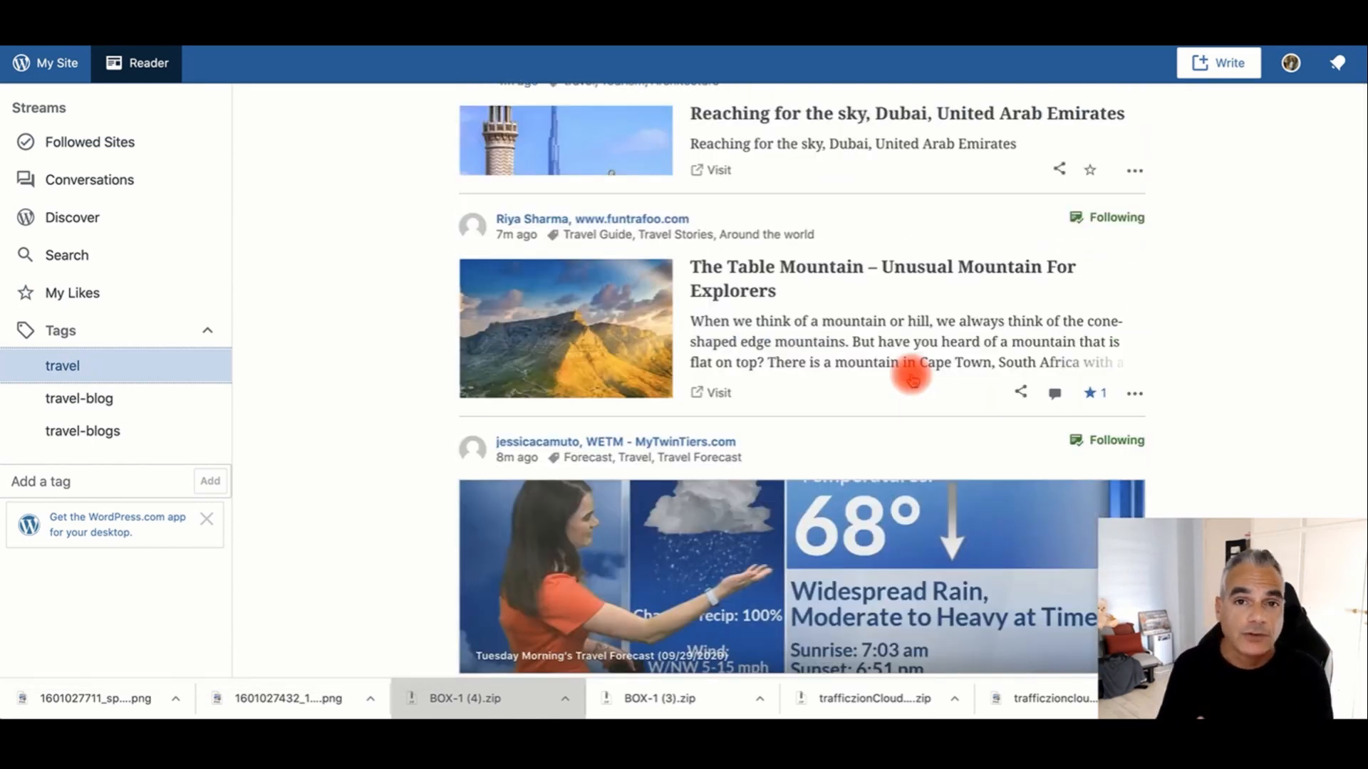
pyautogui.scroll(3)
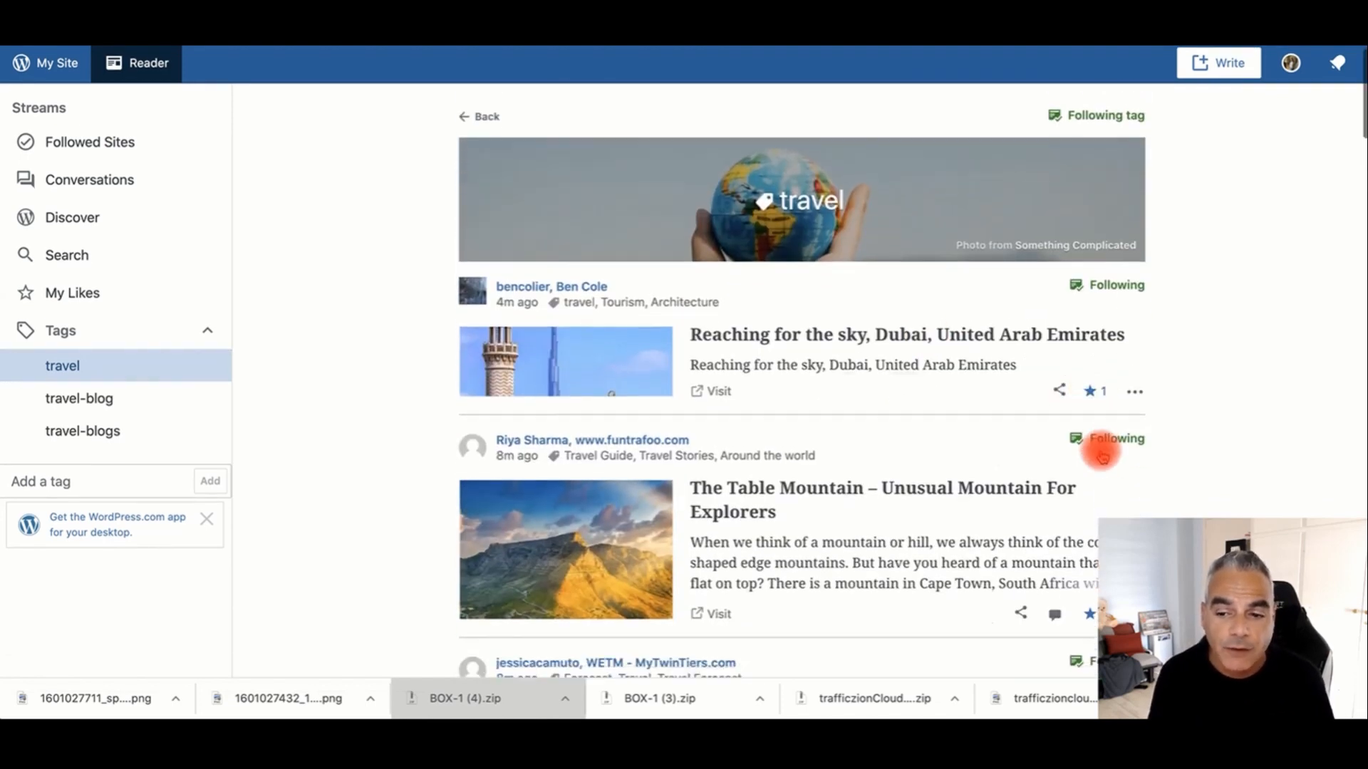
pyautogui.scroll(-3)
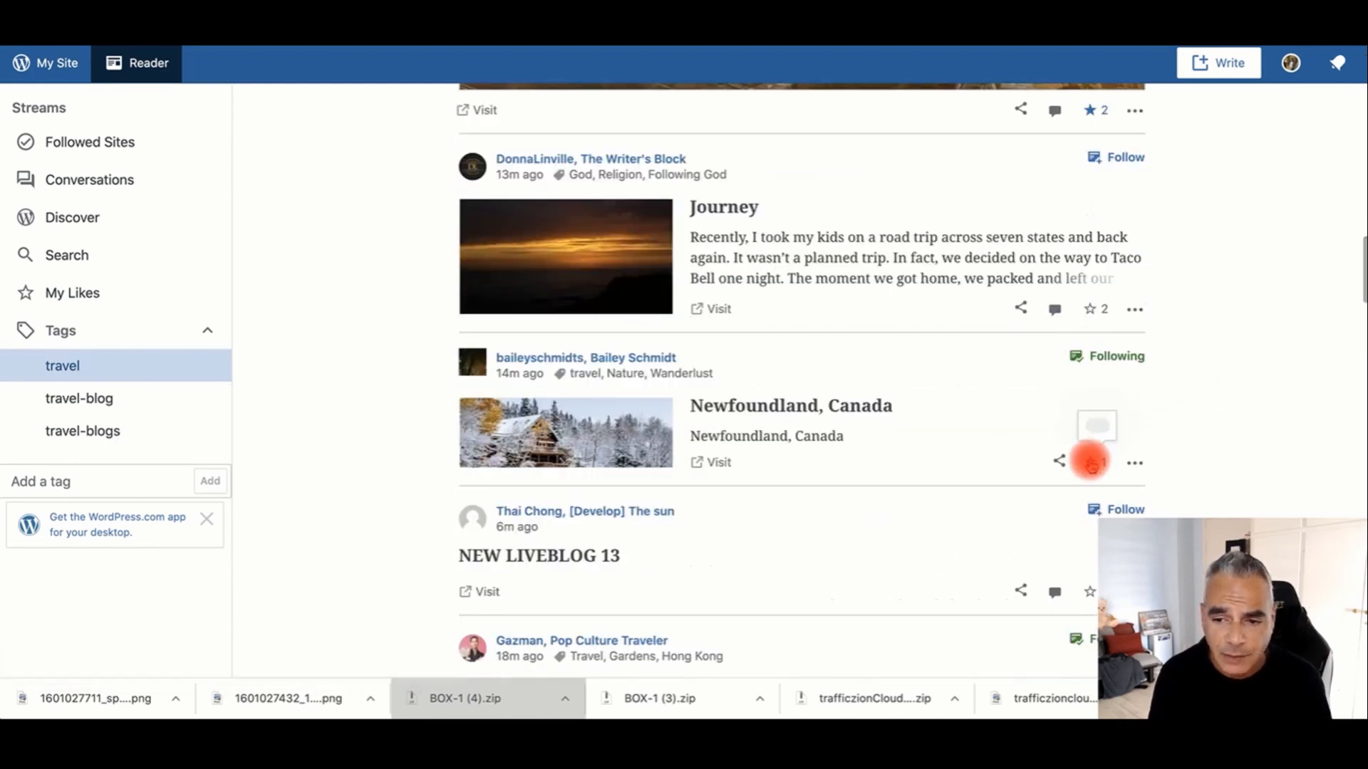
pyautogui.scroll(-3)
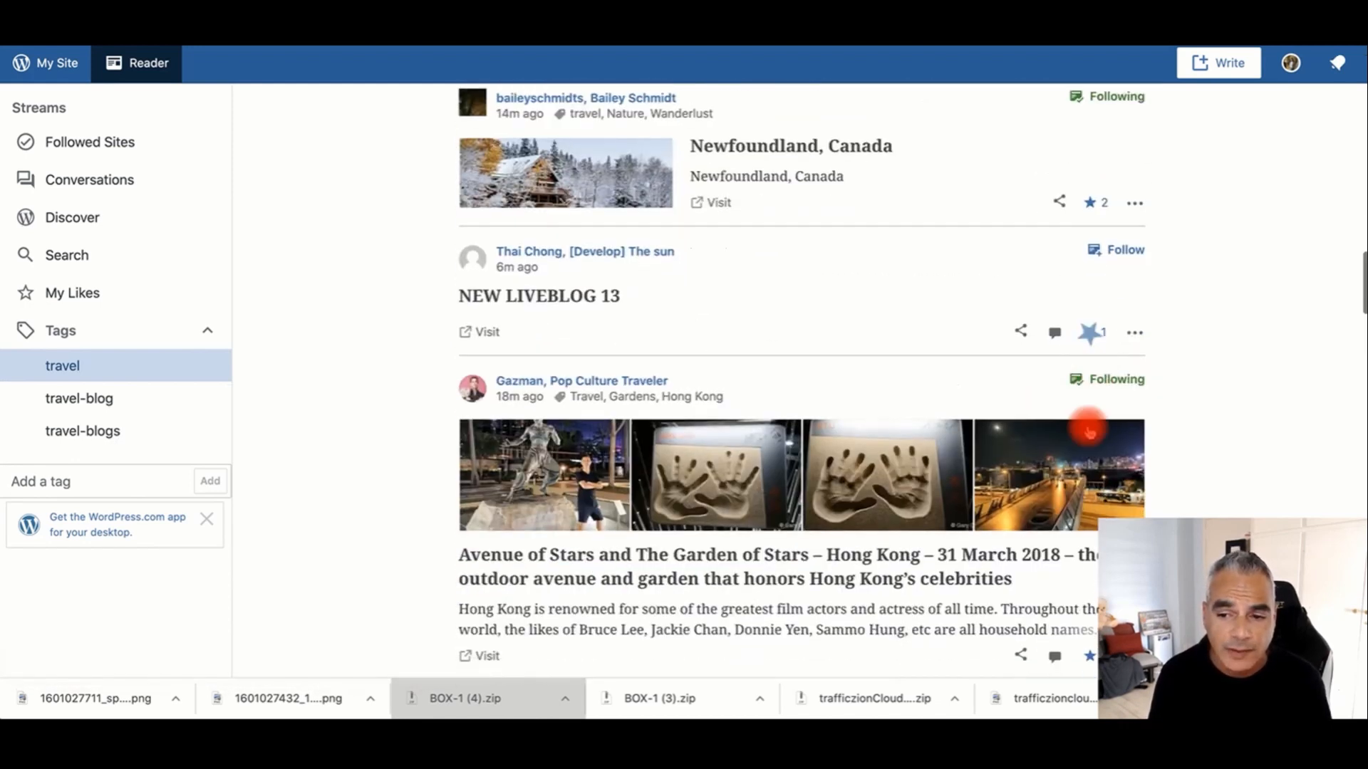
pyautogui.scroll(-3)
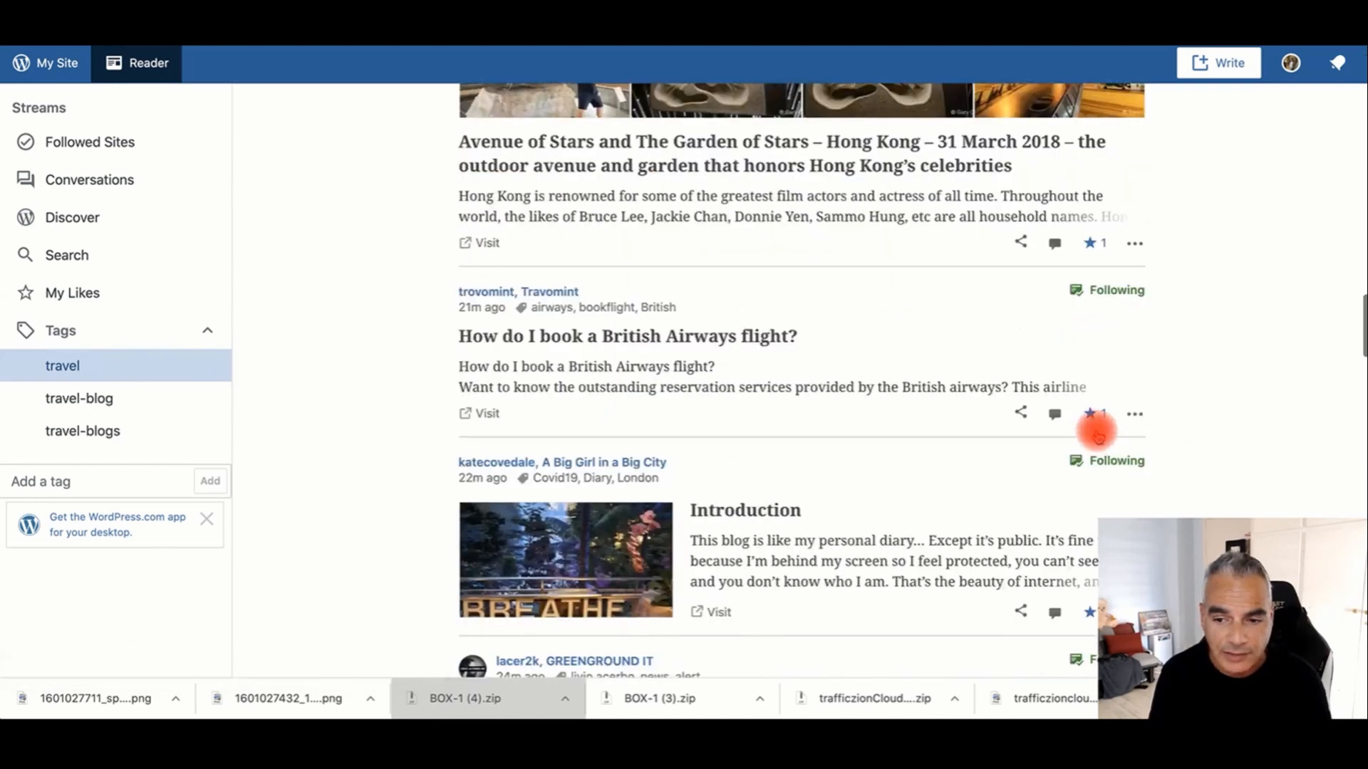
pyautogui.scroll(-3)
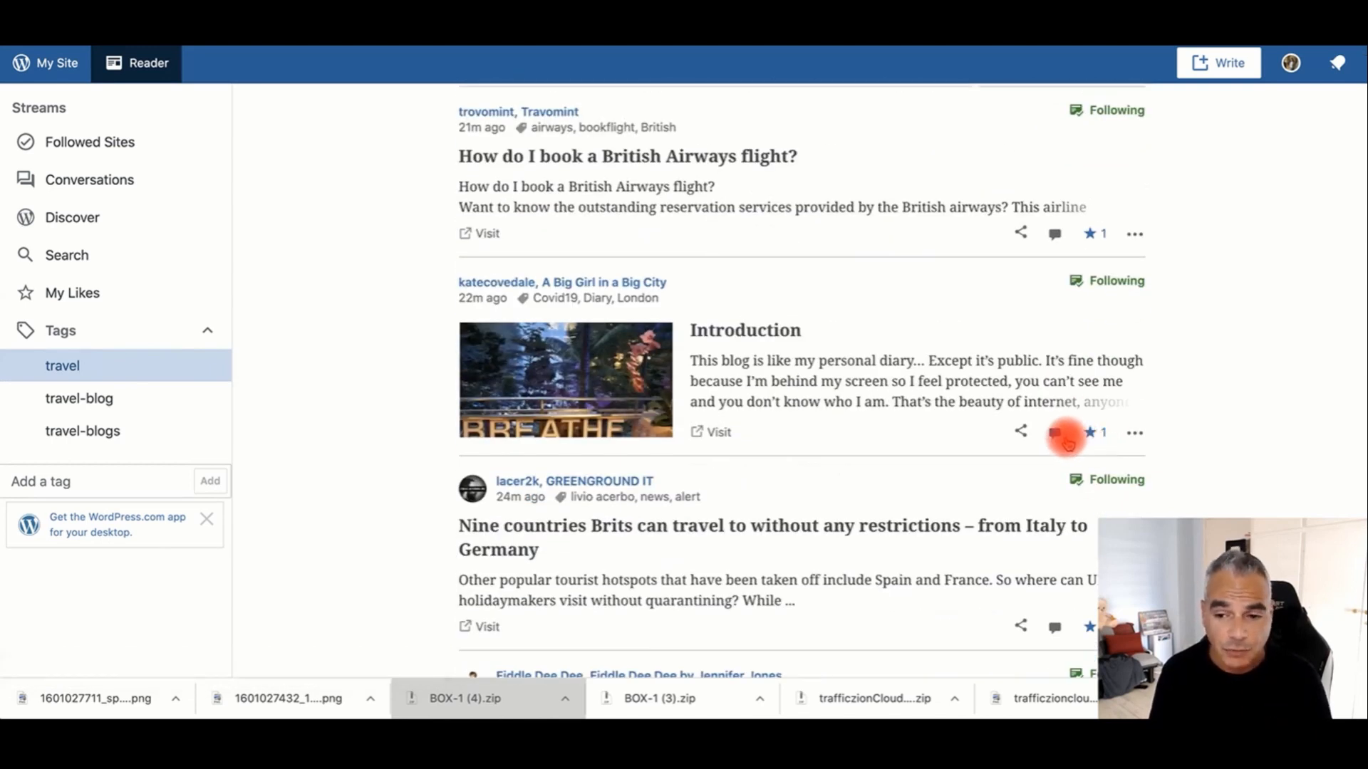
# Comment 'Great Content' on the Introduction post, then toggle its like off and back on
pyautogui.click(1056, 433)
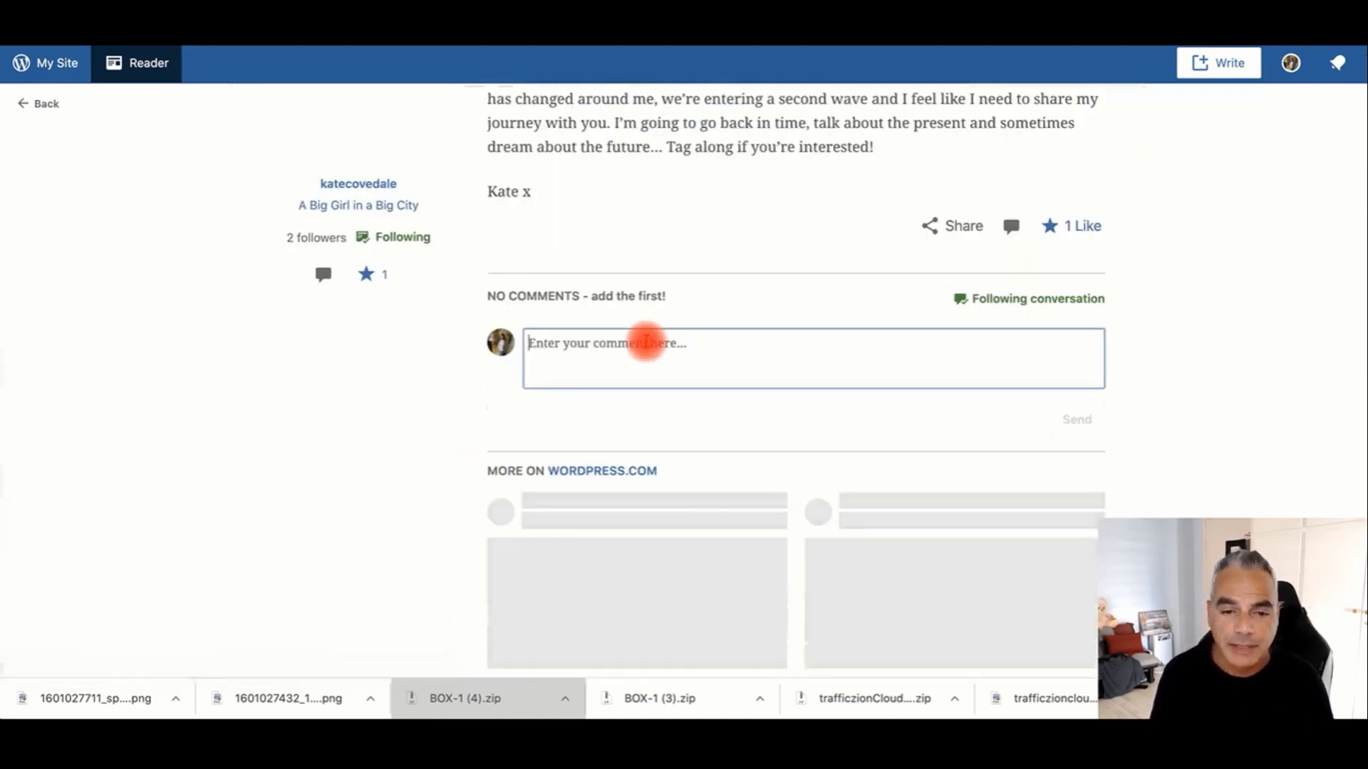
pyautogui.write('Great Content')
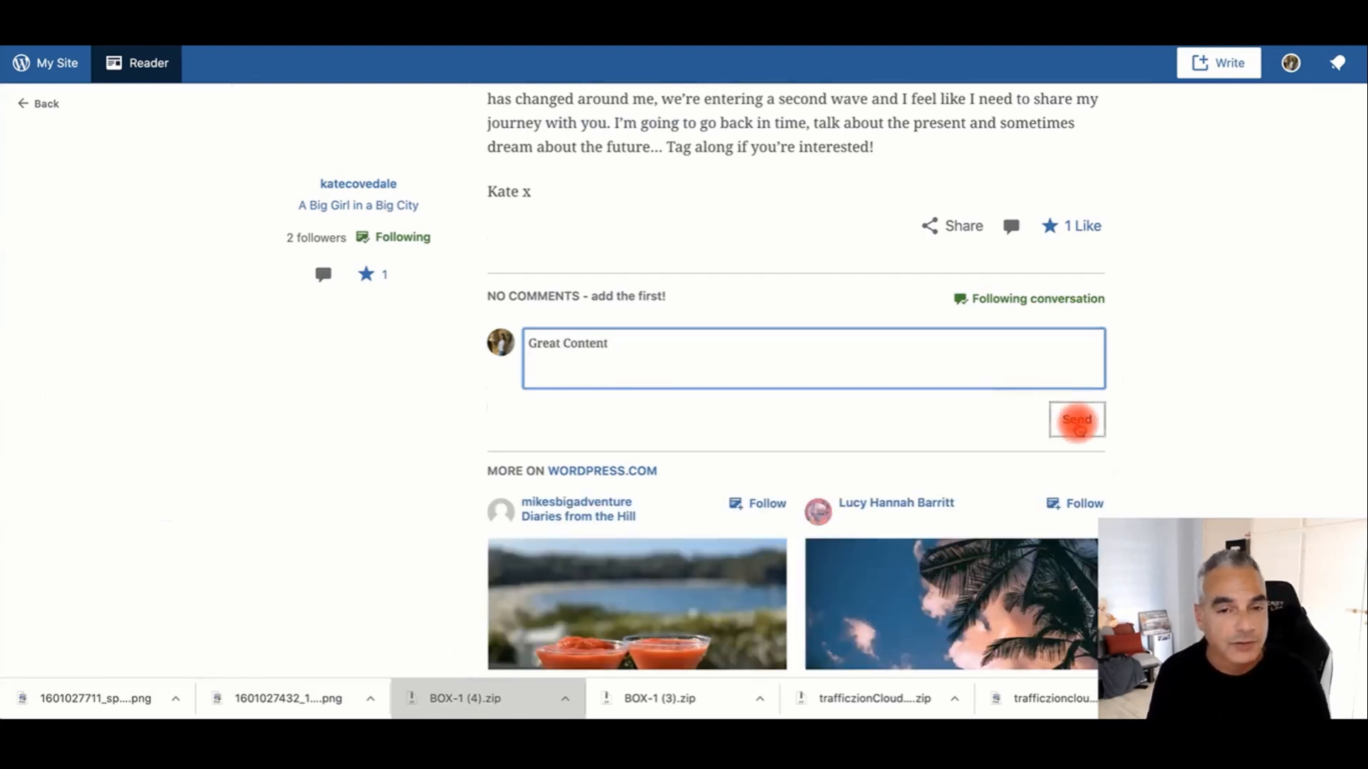
pyautogui.click(1077, 419)
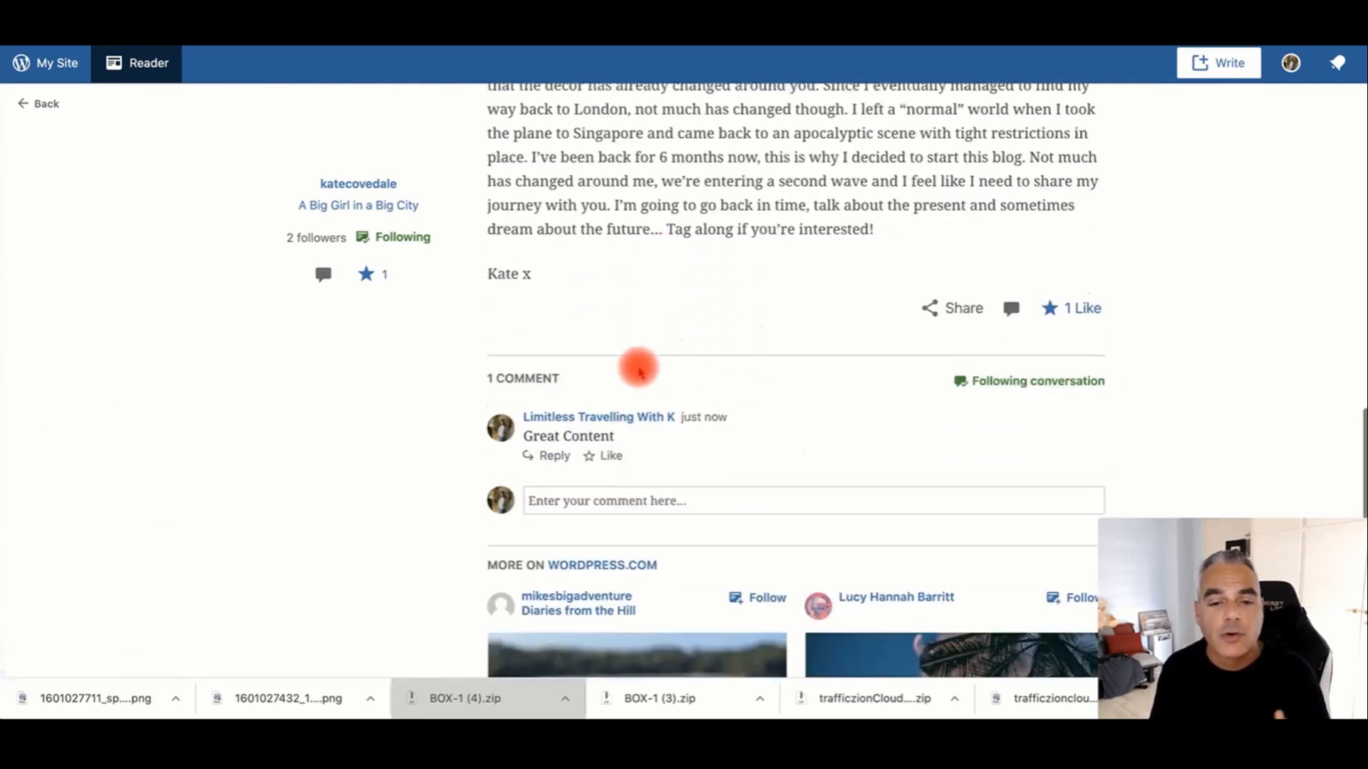
pyautogui.click(1071, 308)
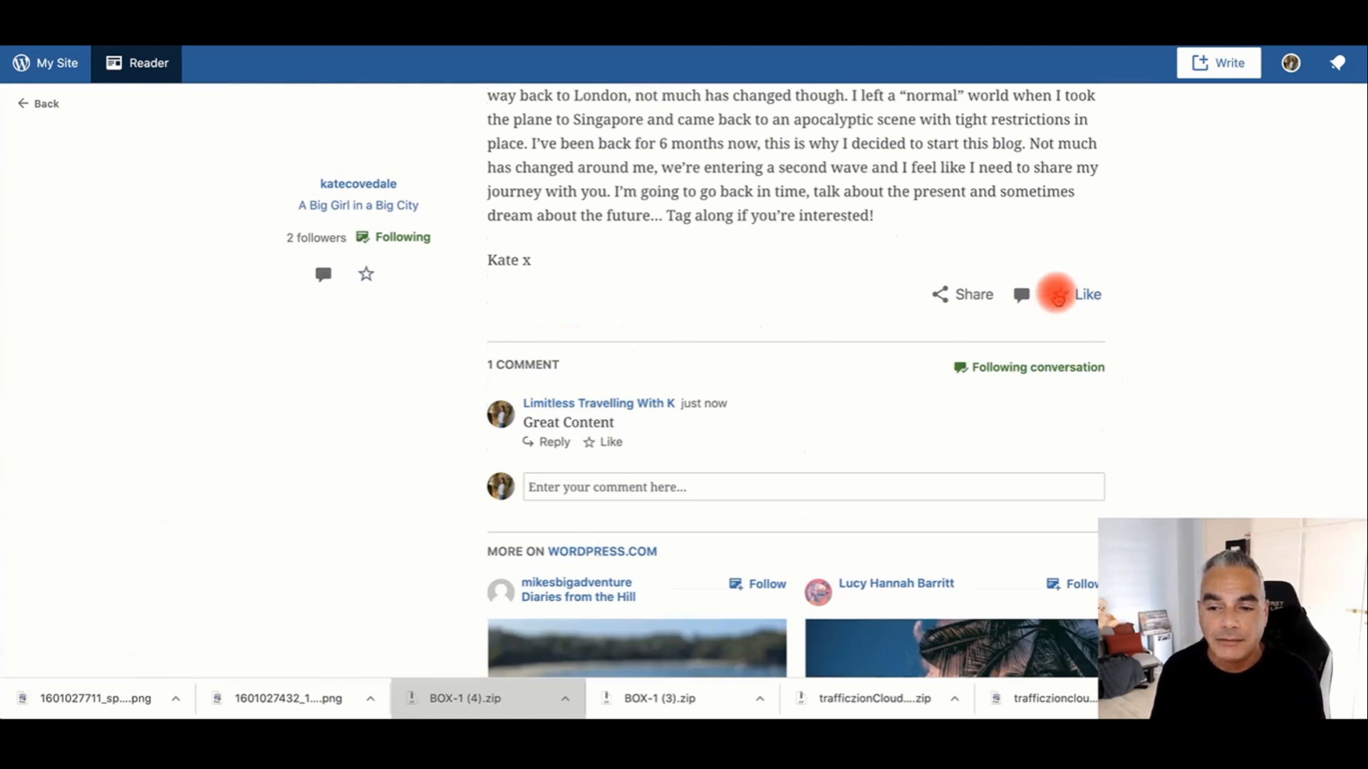
pyautogui.click(1056, 294)
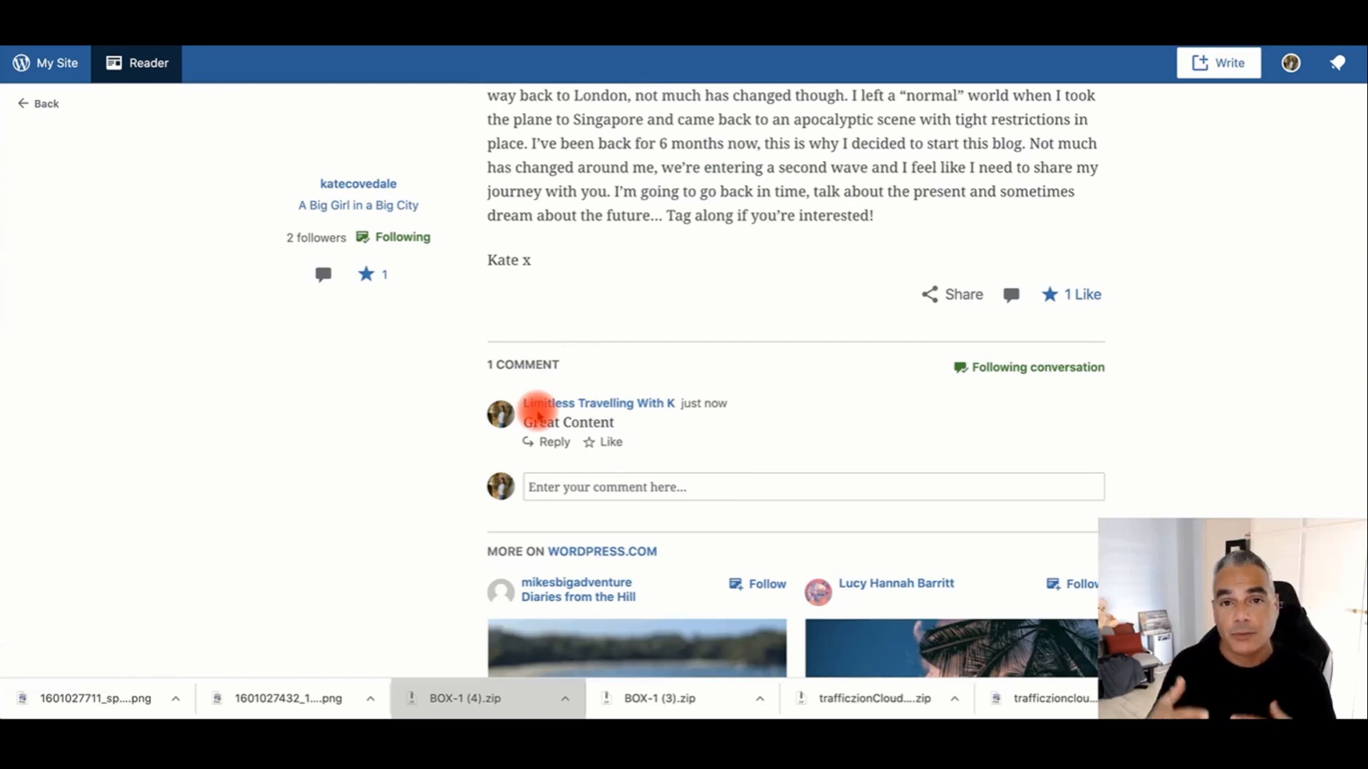
pyautogui.moveTo(576, 402)
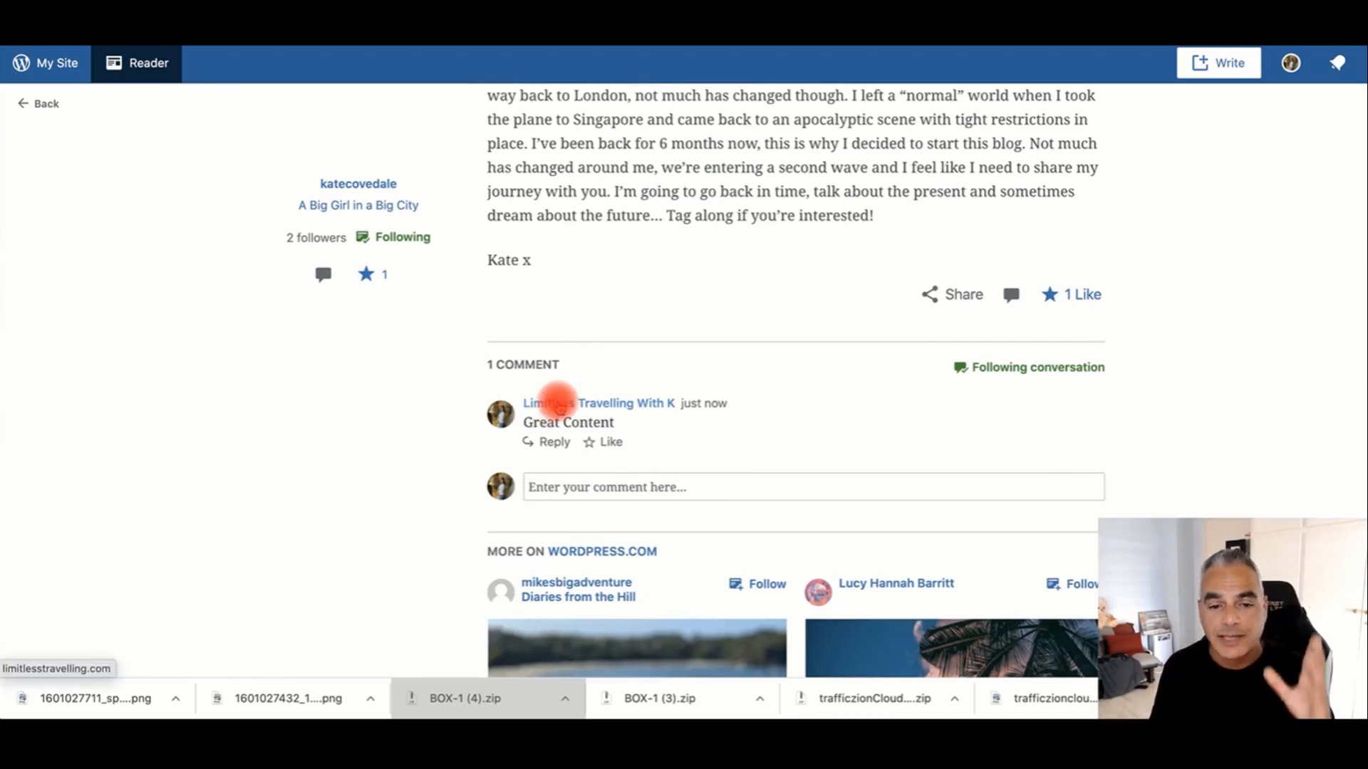
# Go to the Limitless Travelling With K blog from the commenter name and browse down its home page
pyautogui.click(597, 404)
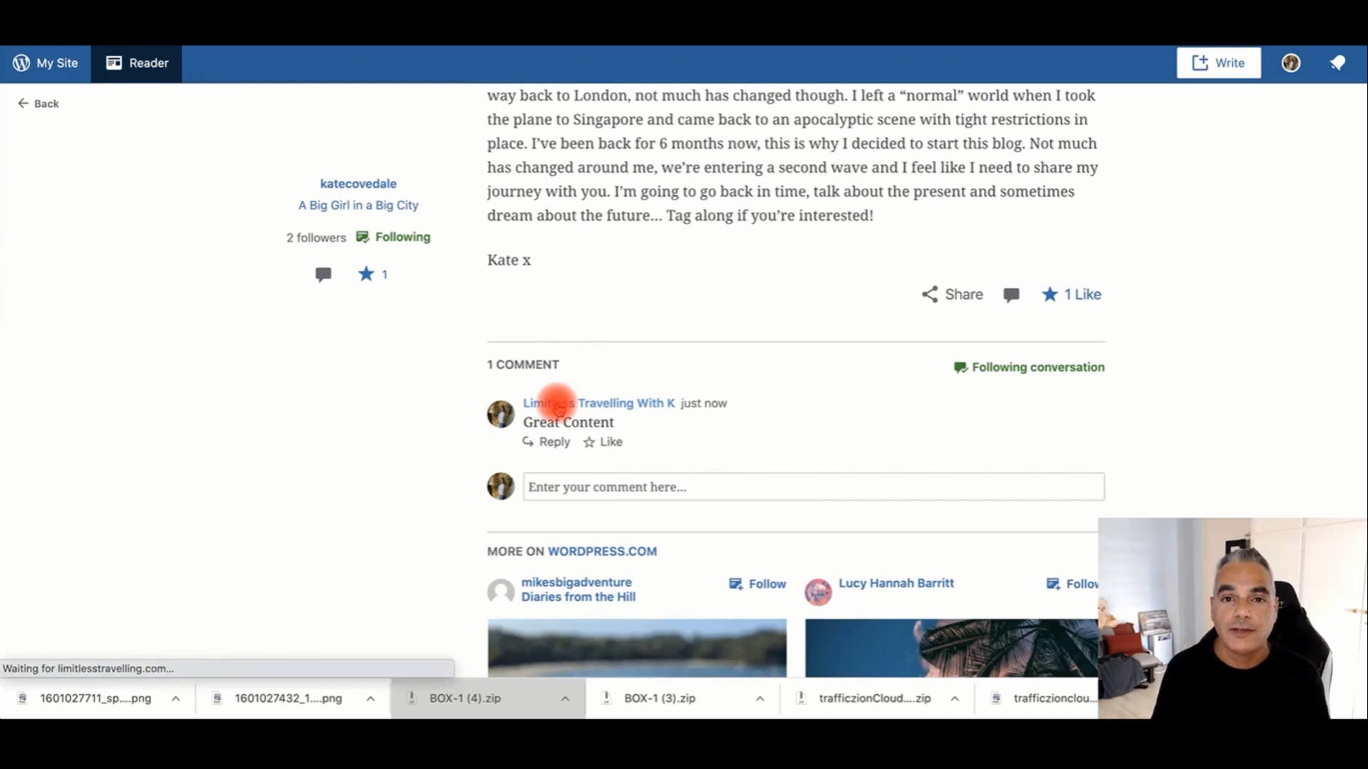
pyautogui.click(597, 403)
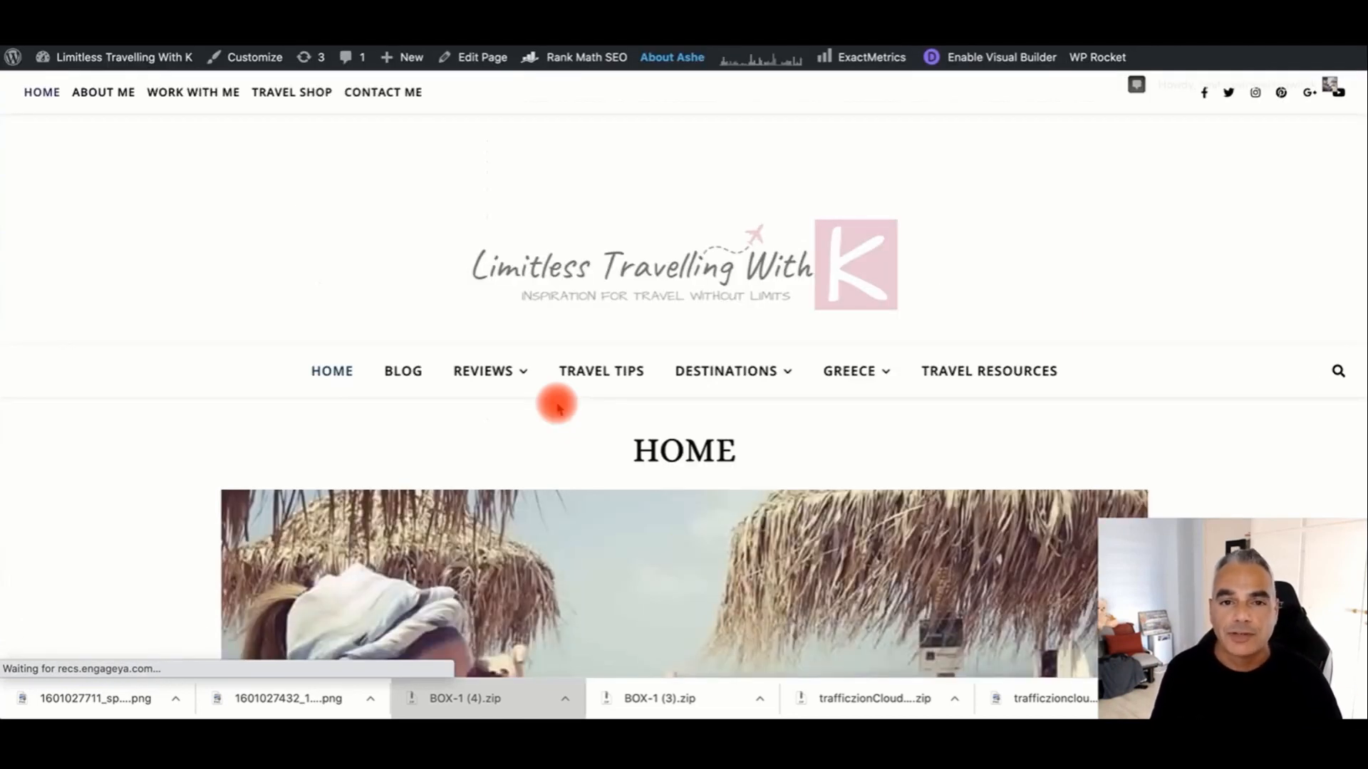
pyautogui.scroll(-3)
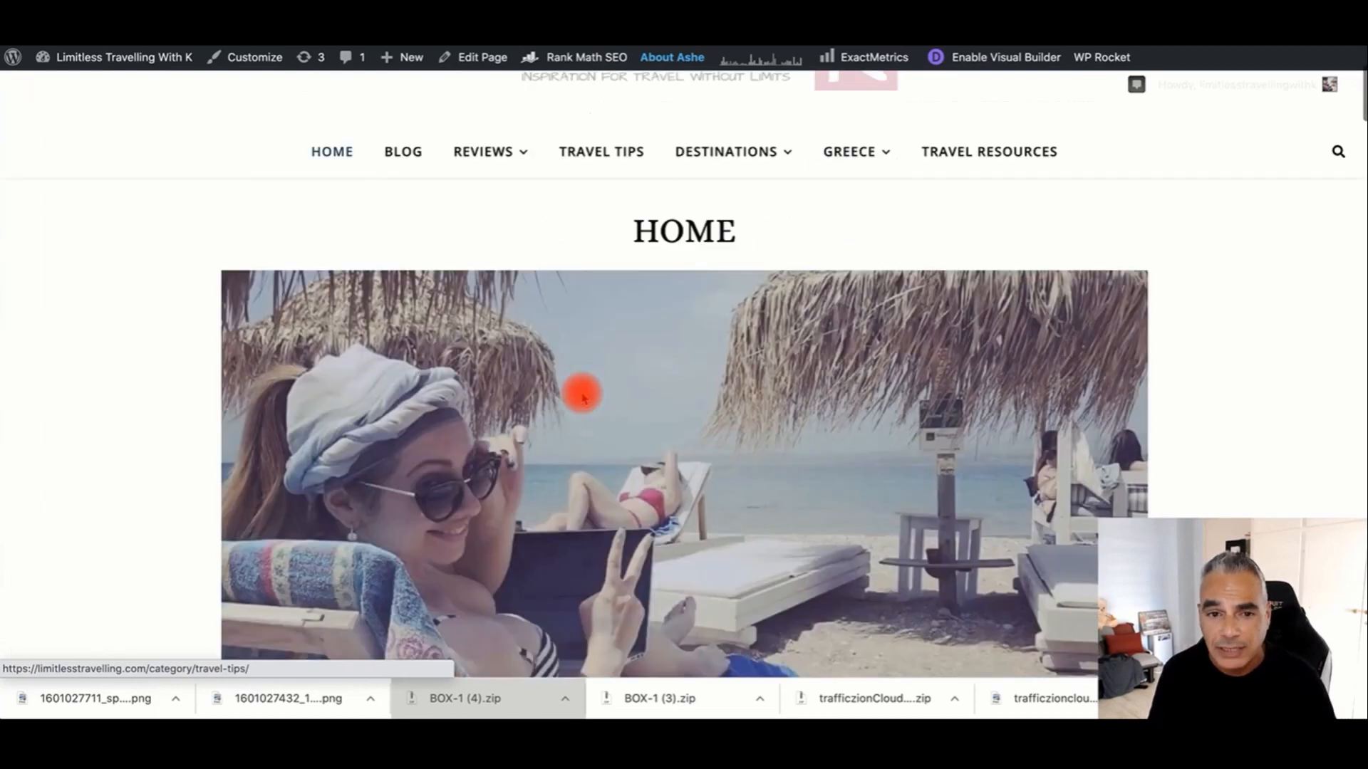
pyautogui.scroll(-3)
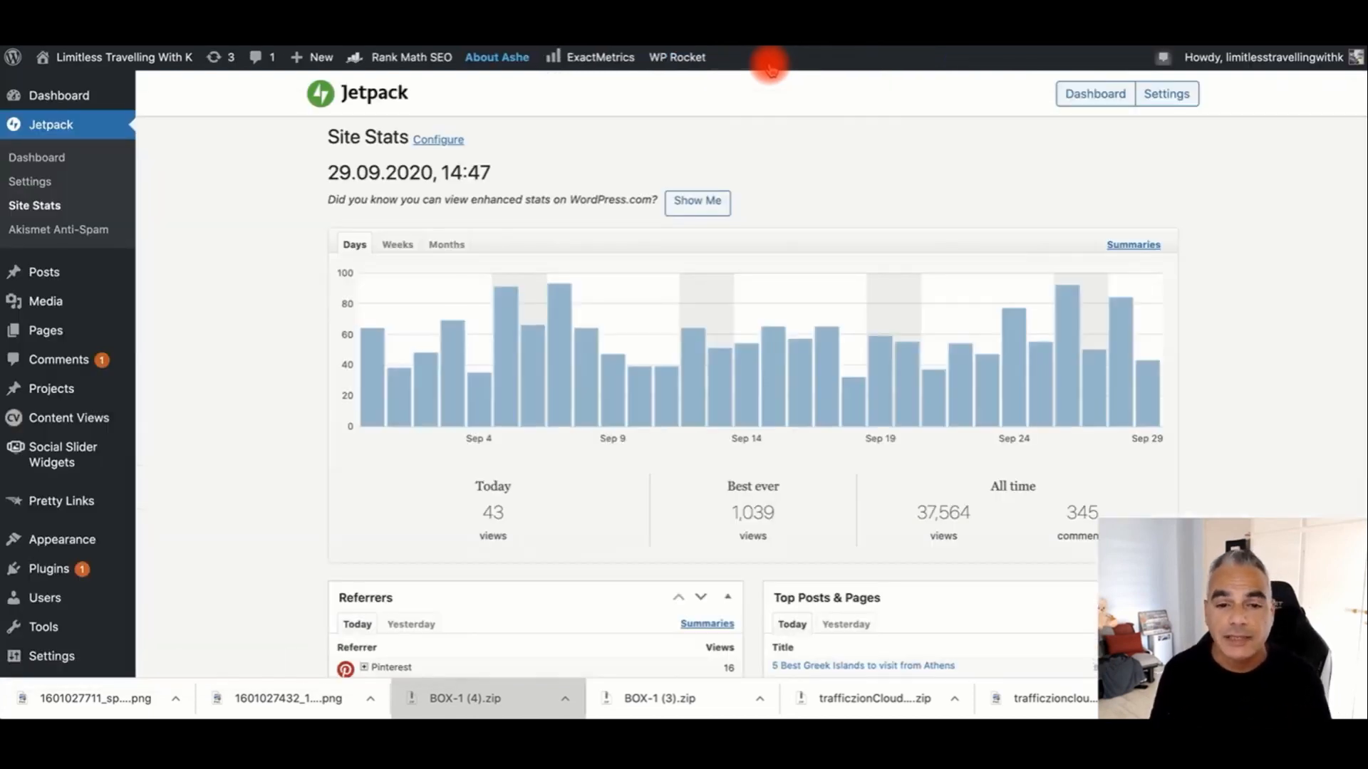
# Switch the Jetpack Site Stats chart to monthly totals and go to the enhanced WordPress.com stats
pyautogui.scroll(-3)
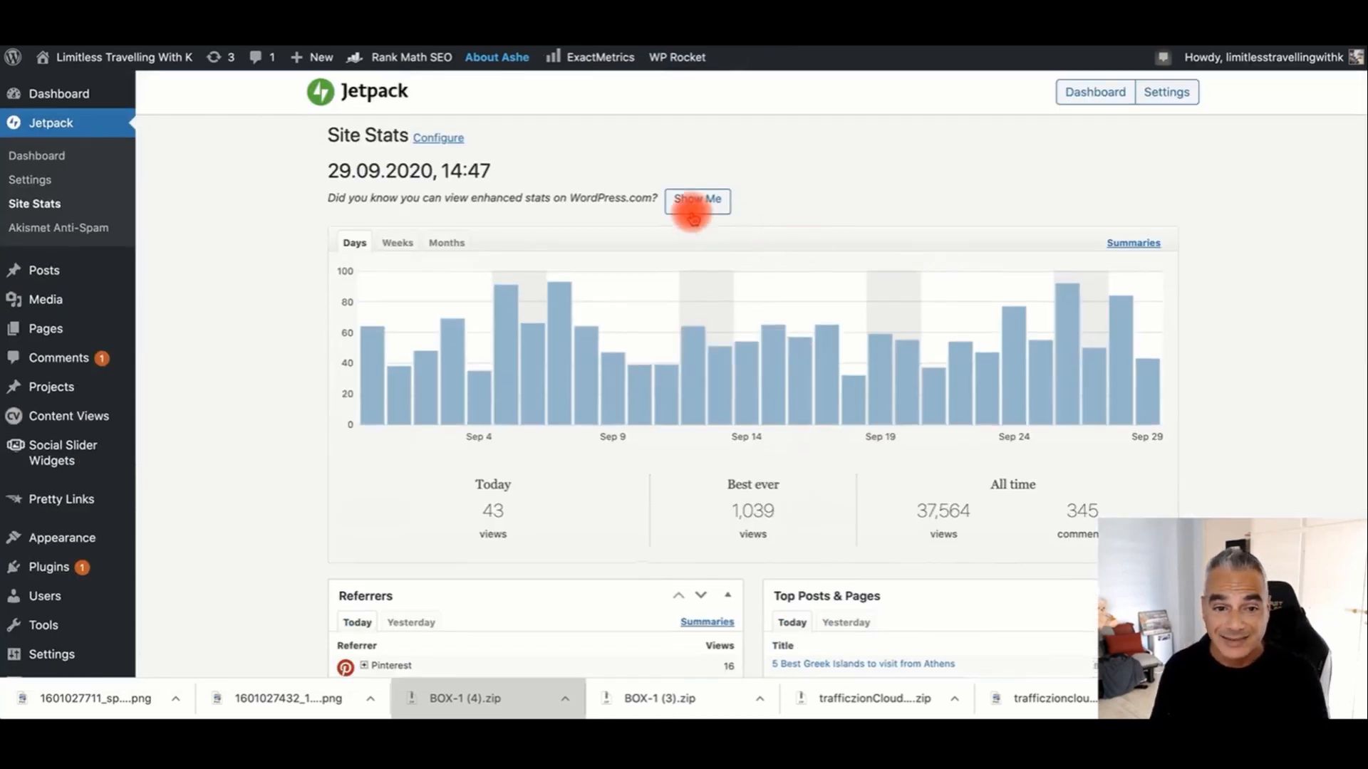
pyautogui.click(397, 242)
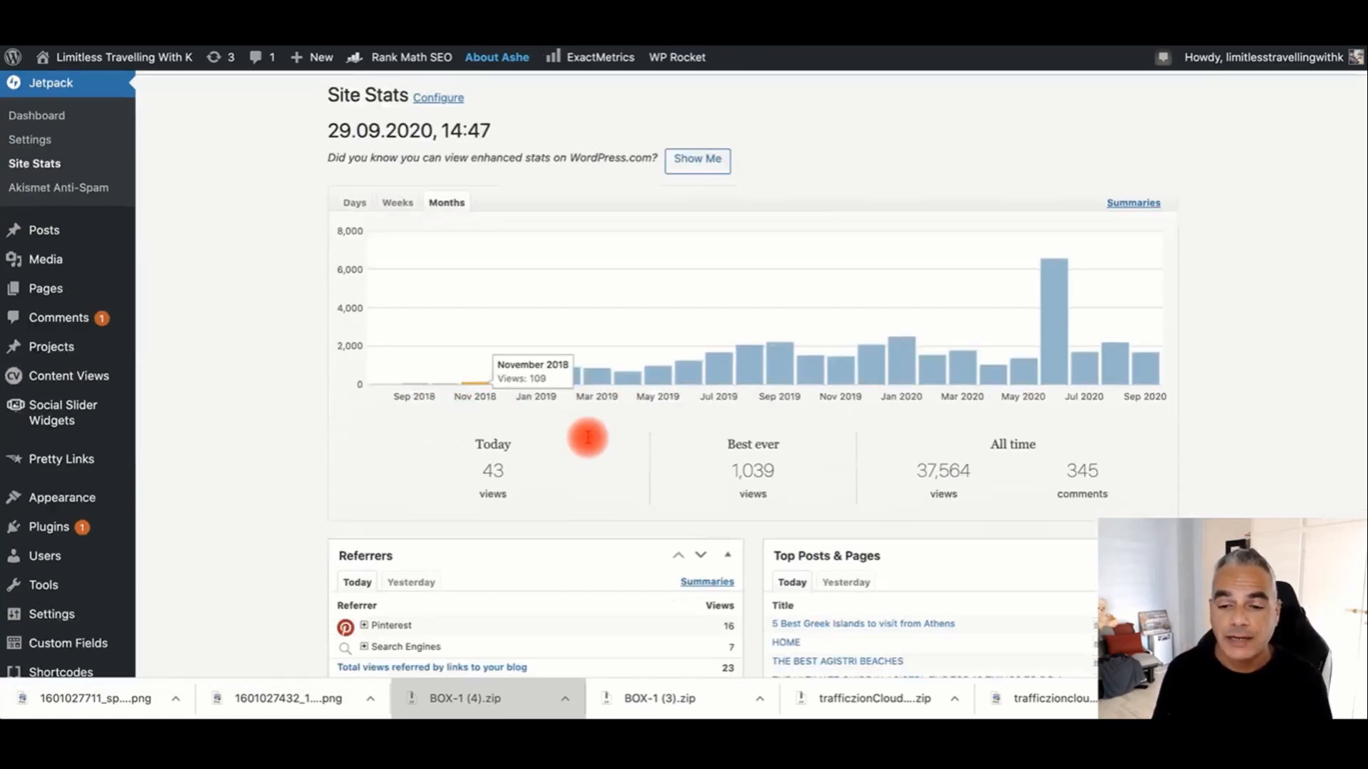
pyautogui.scroll(-3)
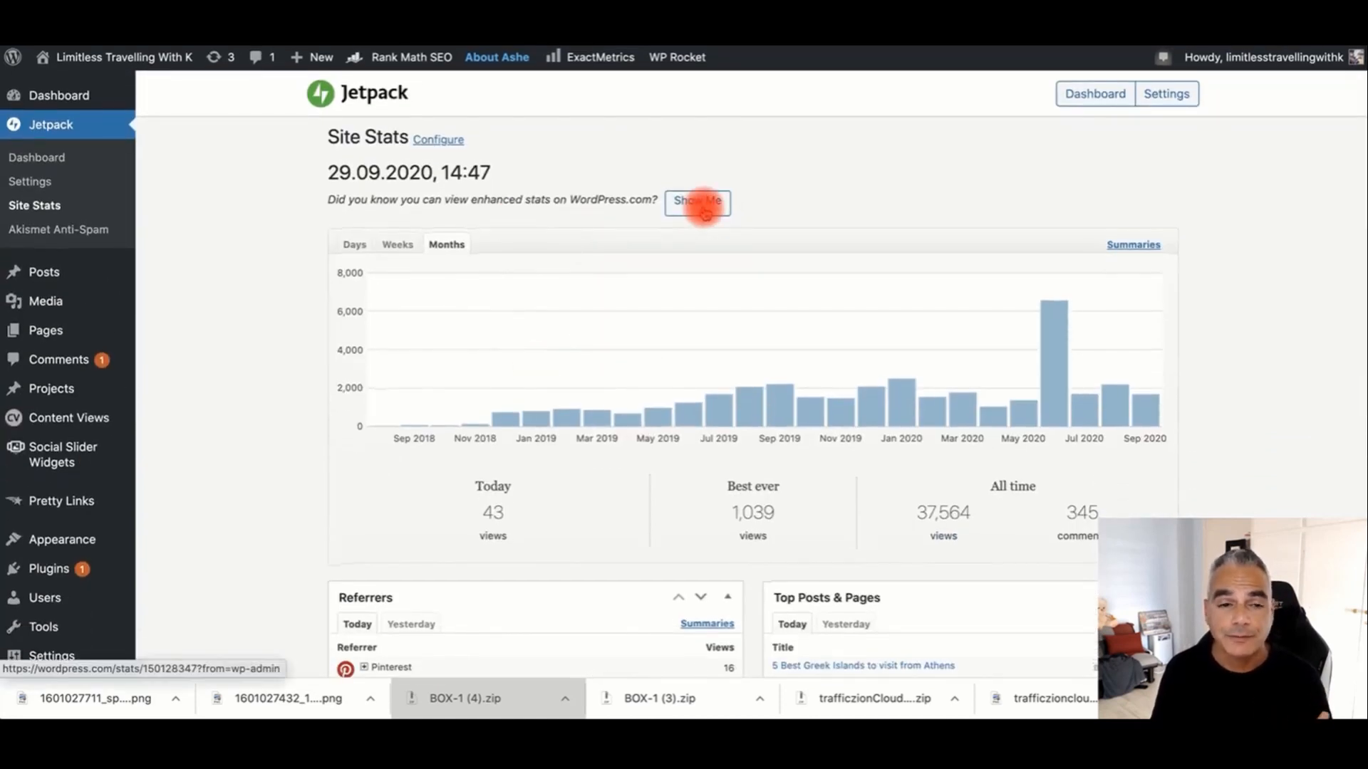
pyautogui.click(697, 201)
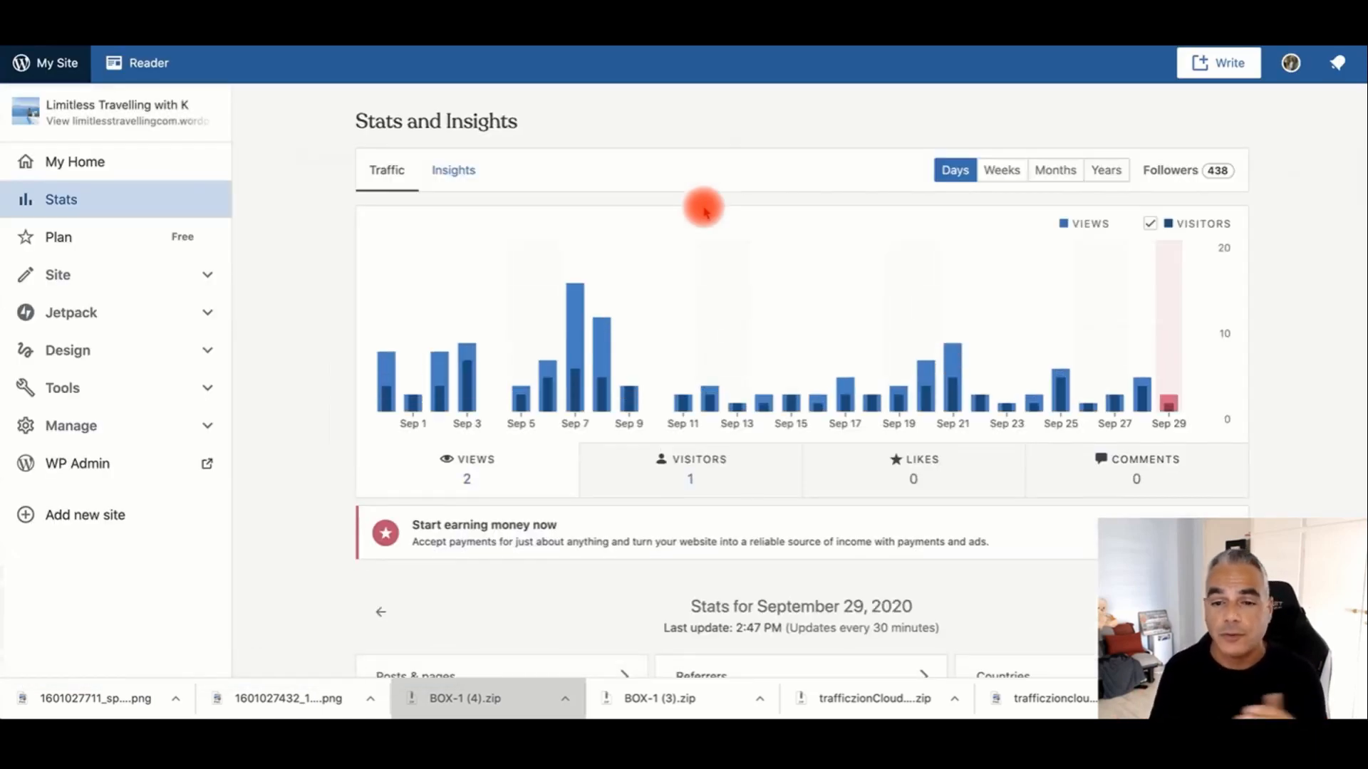
# Switch the Stats traffic chart to yearly totals and review the 2020 breakdown below it
pyautogui.scroll(-3)
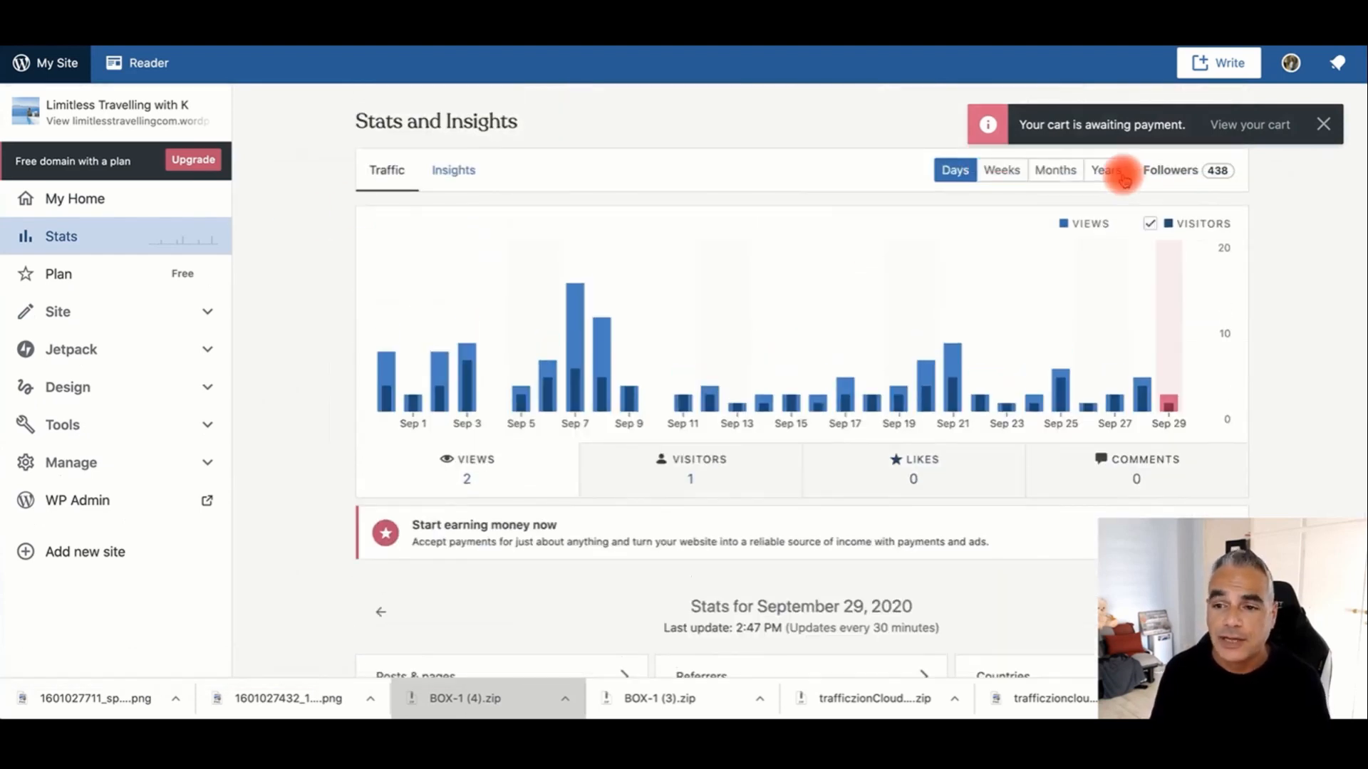
pyautogui.click(1104, 169)
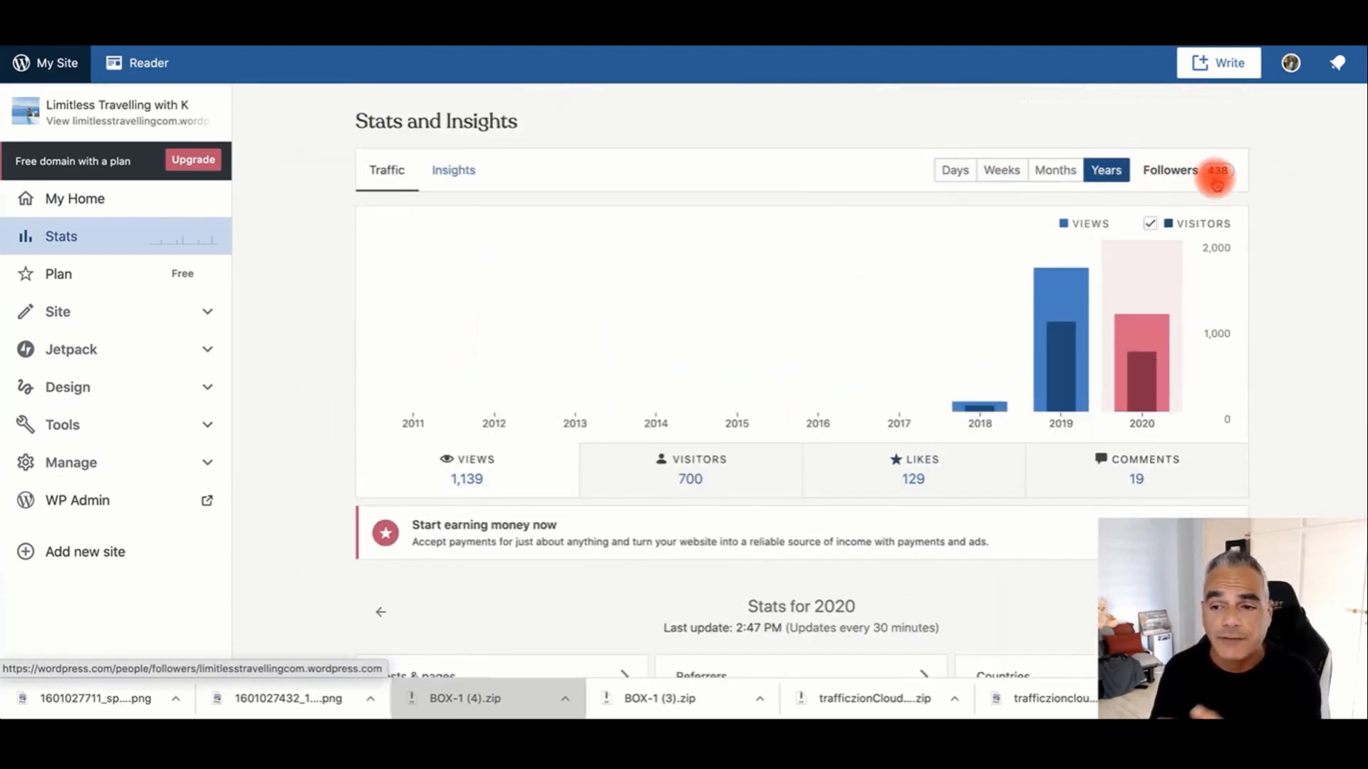
pyautogui.moveTo(1216, 169)
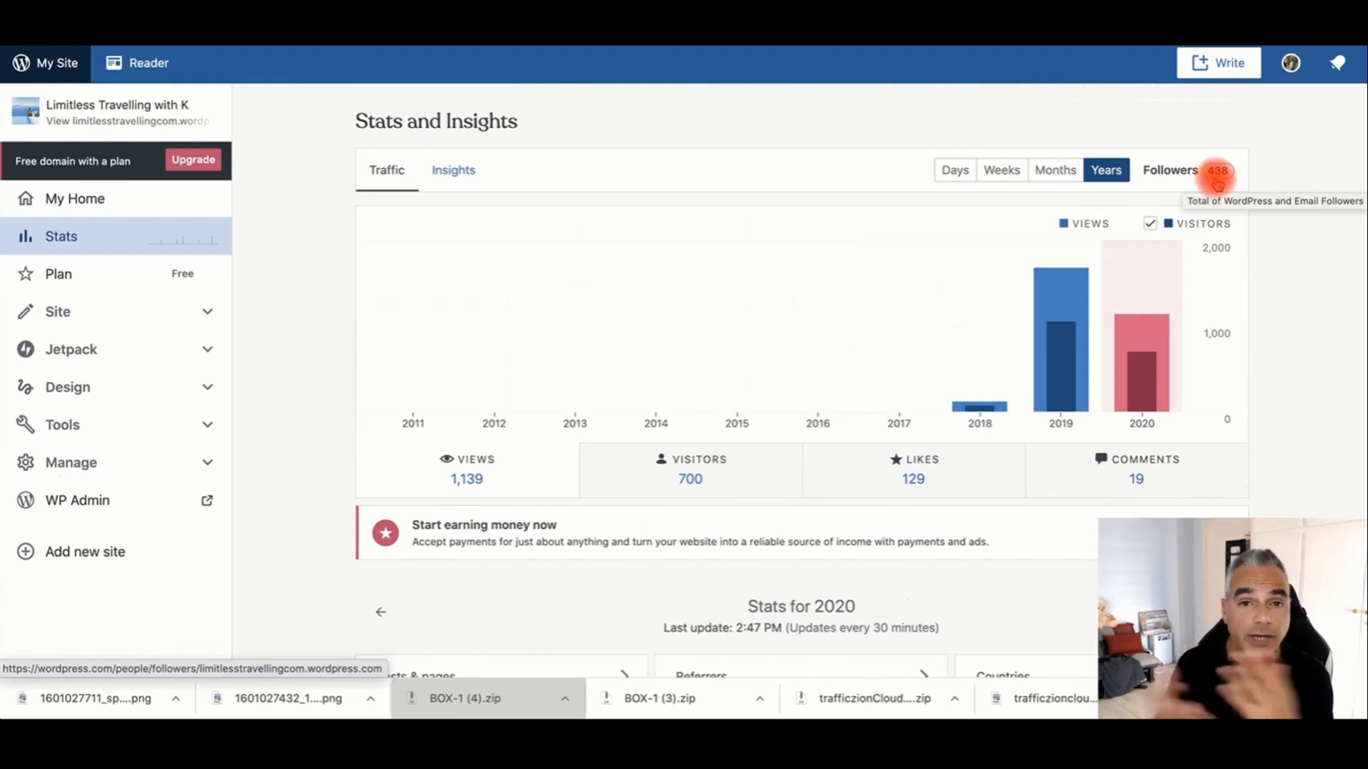
pyautogui.moveTo(540, 475)
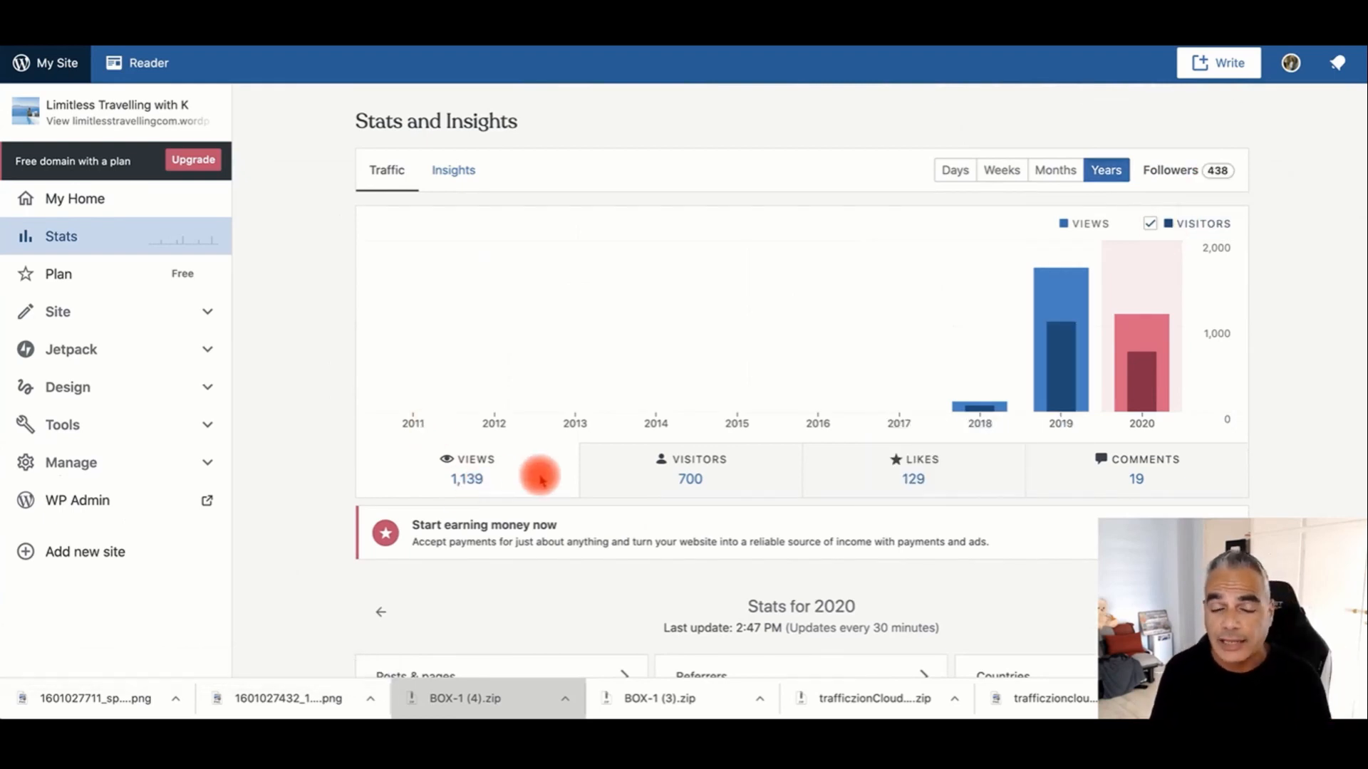
pyautogui.scroll(-3)
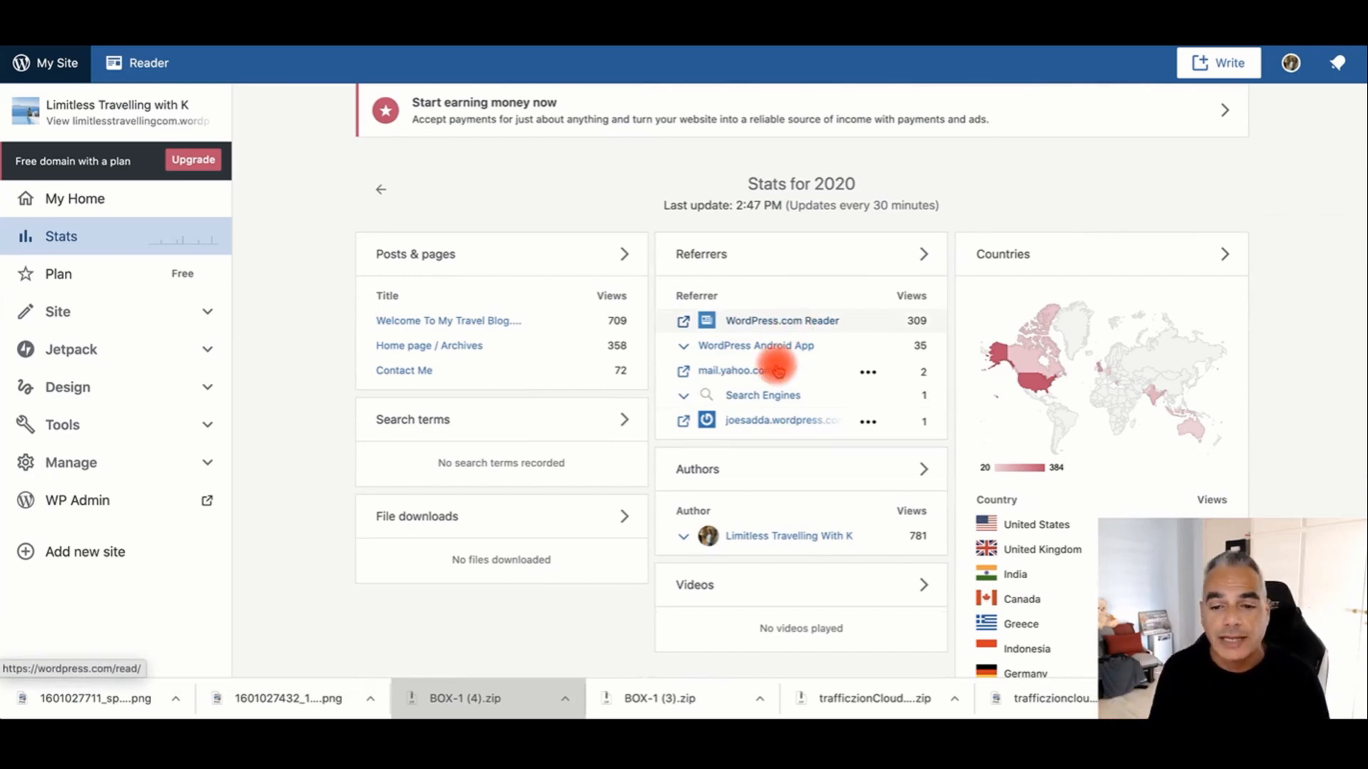
pyautogui.scroll(-3)
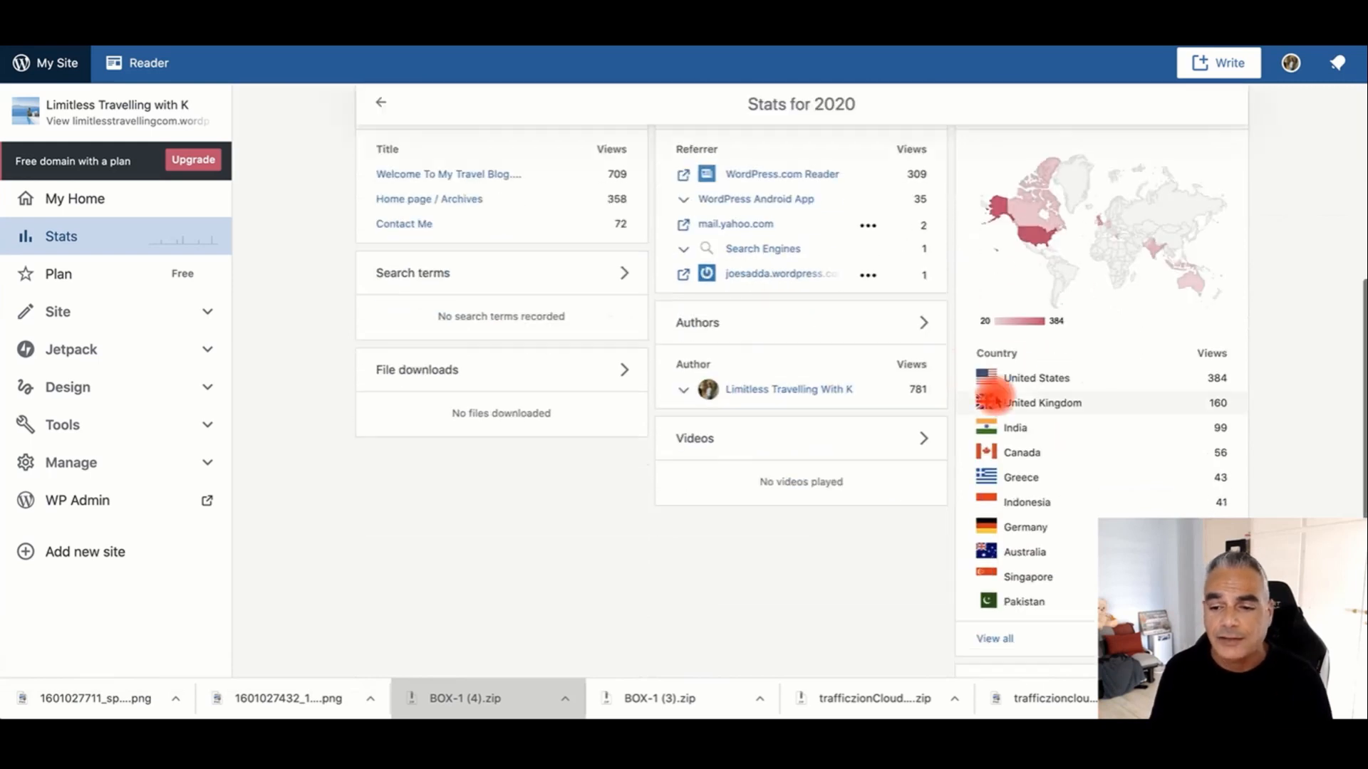
pyautogui.scroll(-3)
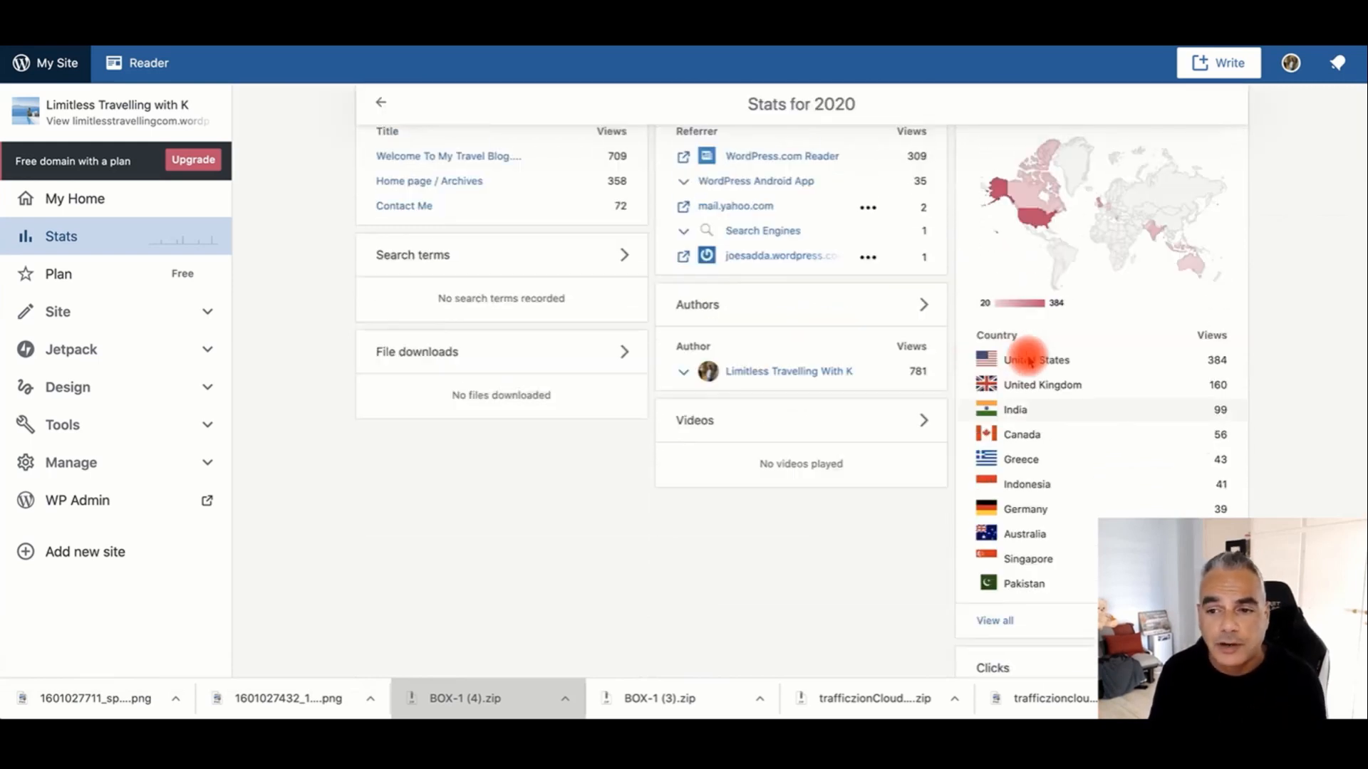
pyautogui.scroll(-3)
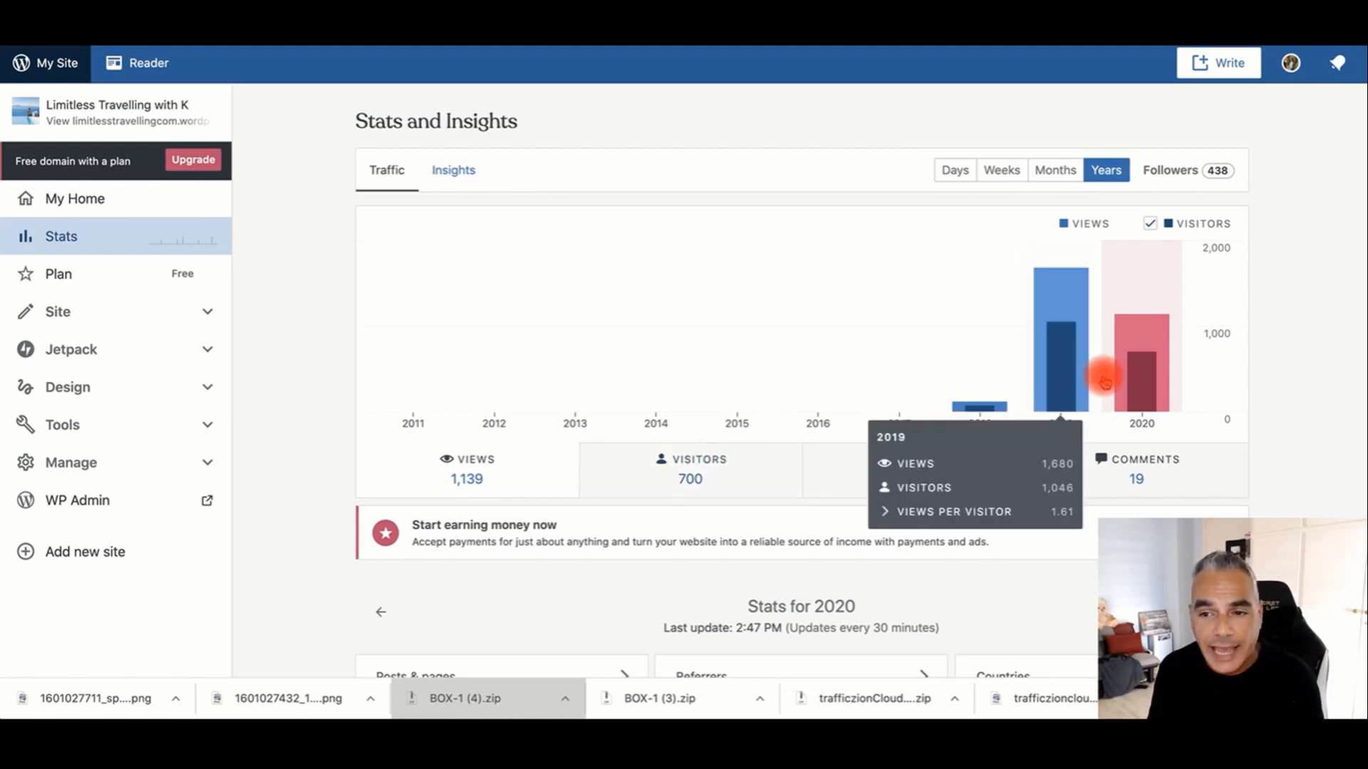
pyautogui.moveTo(1219, 169)
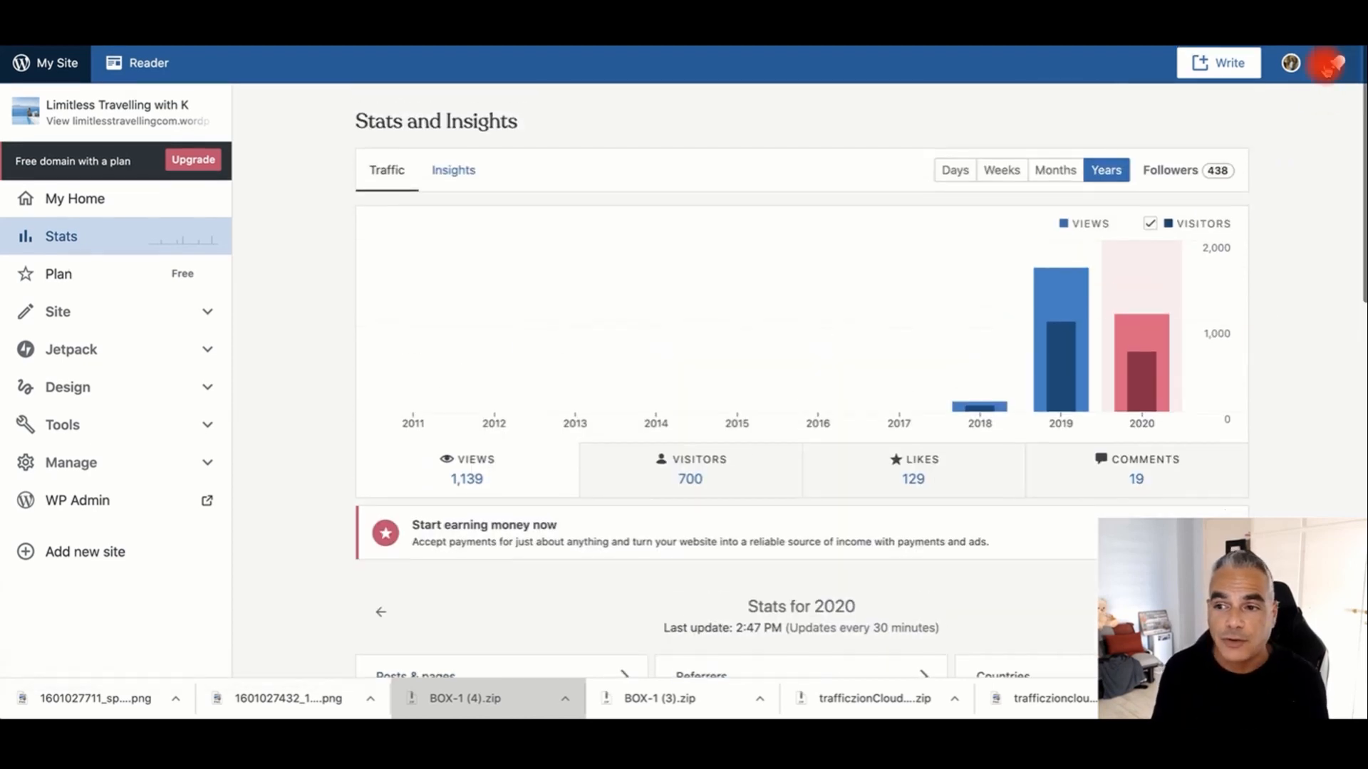
# Review the blog's recent notifications of likes, follows and comment replies from the bell list
pyautogui.click(1335, 63)
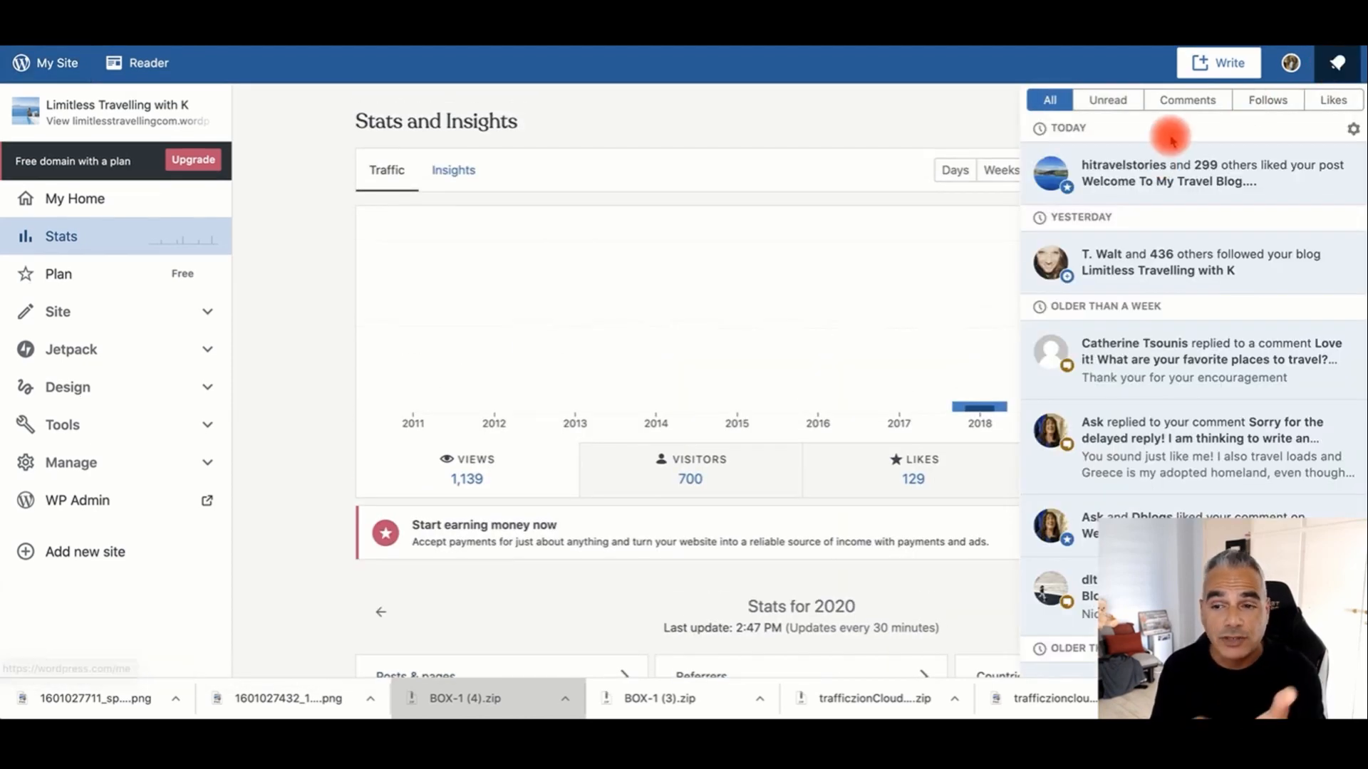
pyautogui.scroll(-3)
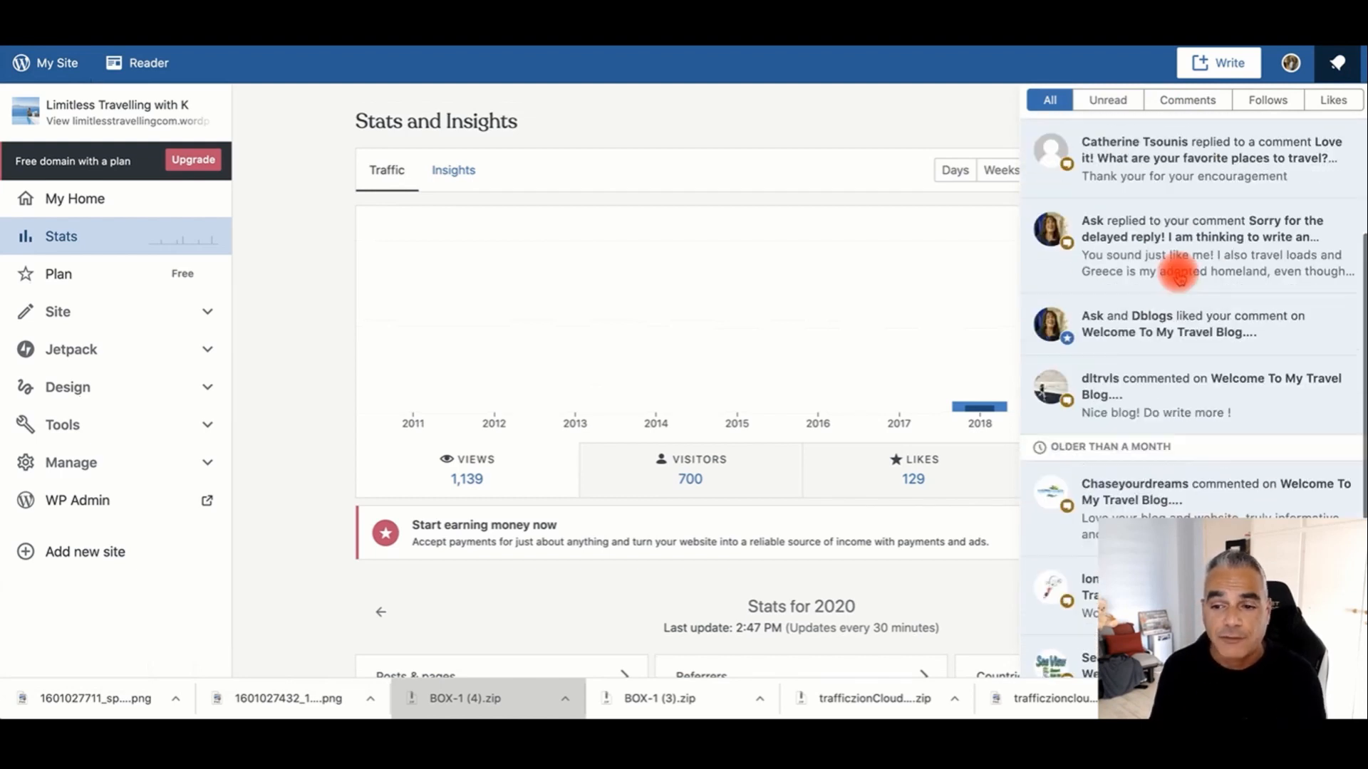
pyautogui.scroll(-3)
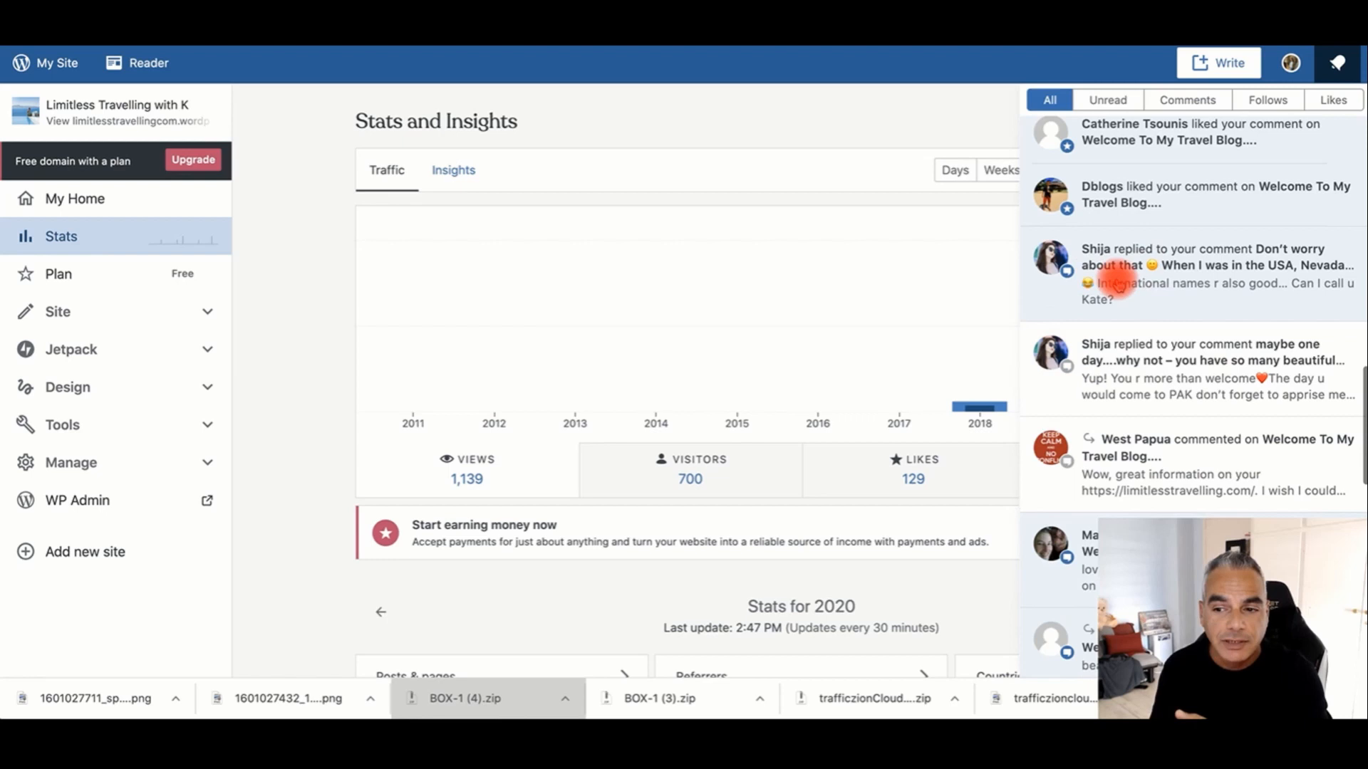
pyautogui.scroll(-3)
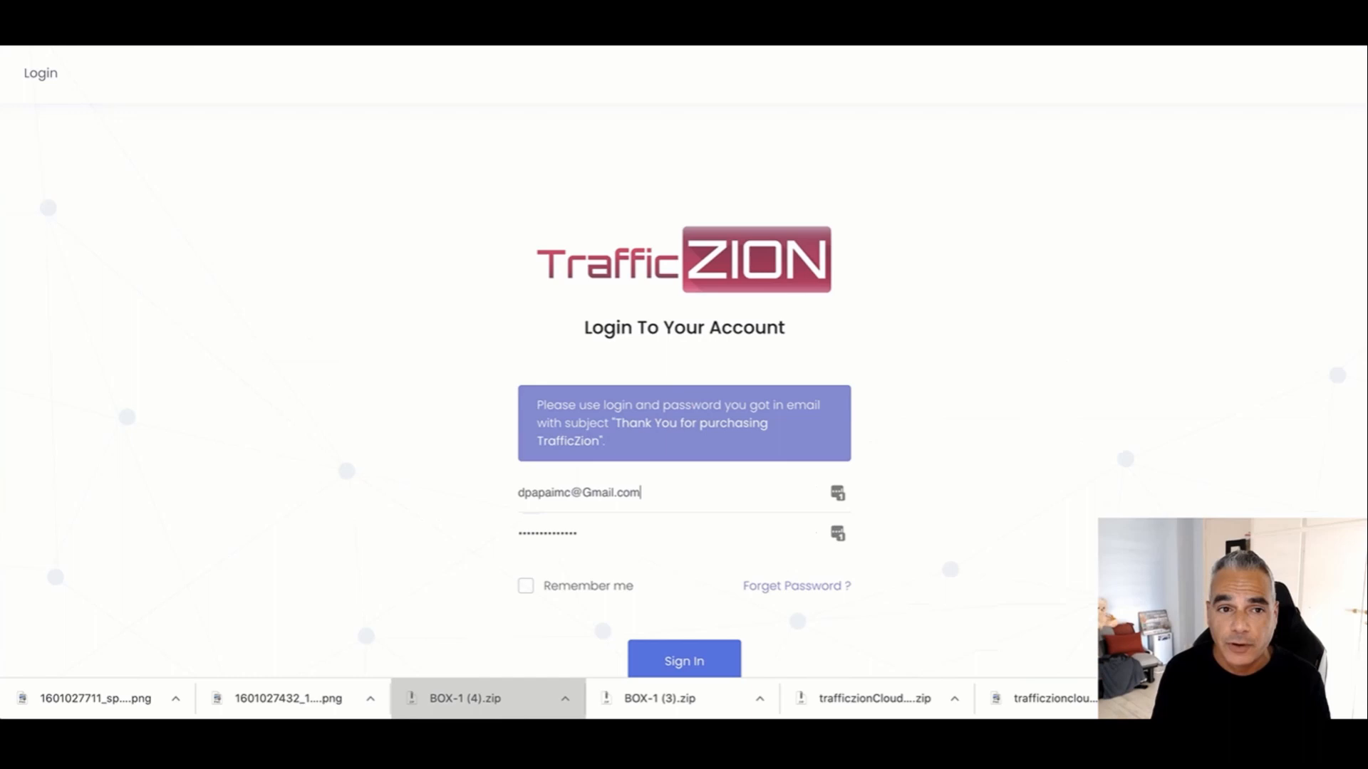
# Sign in to TrafficZion and create a new account named Travel Blog awaiting activation
pyautogui.click(684, 660)
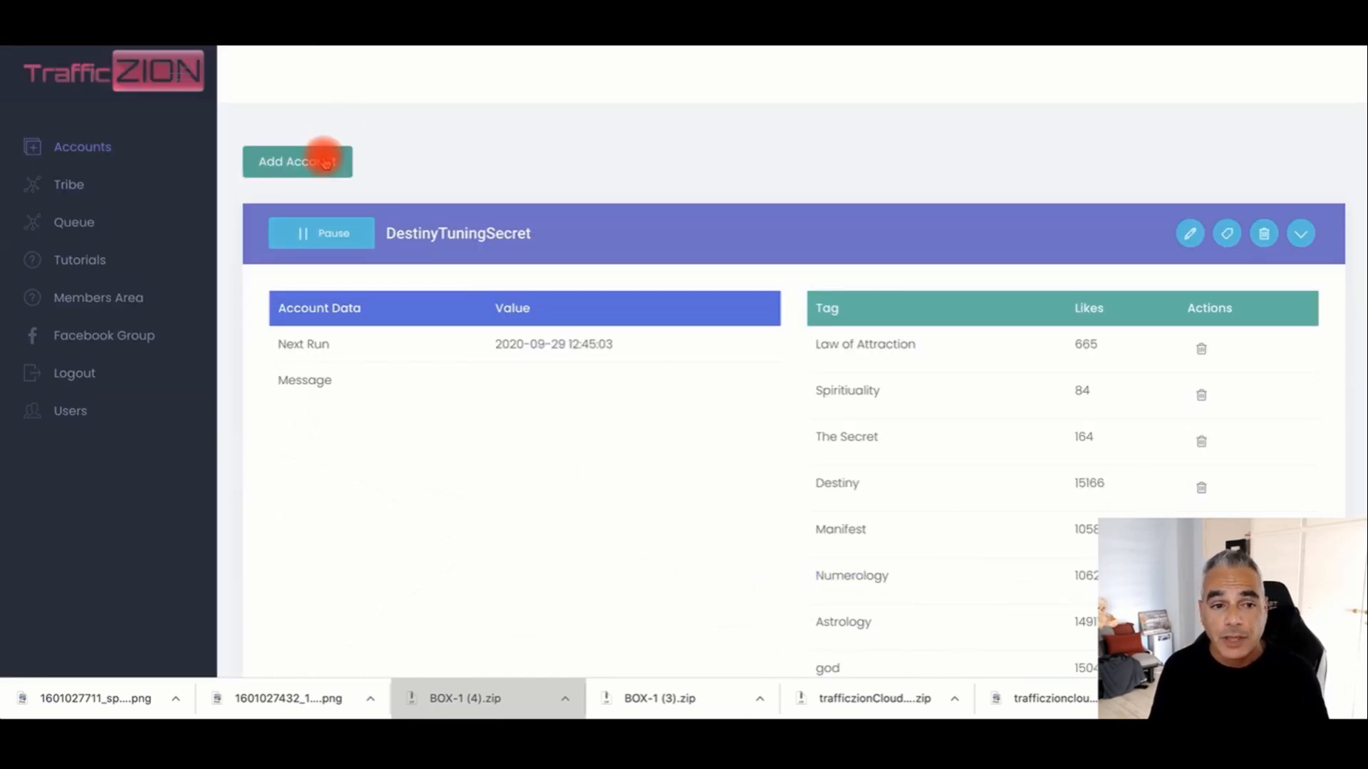
pyautogui.click(297, 161)
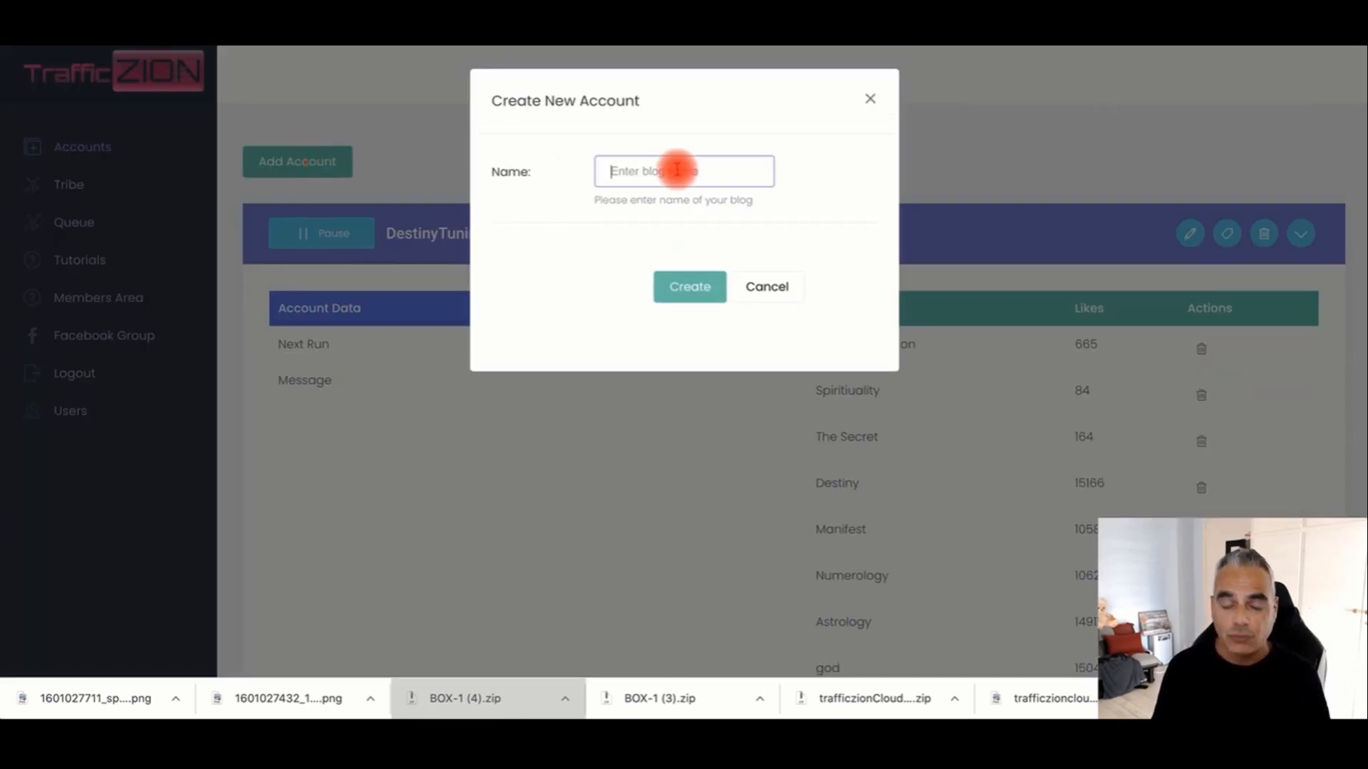
pyautogui.write('Travel Blog')
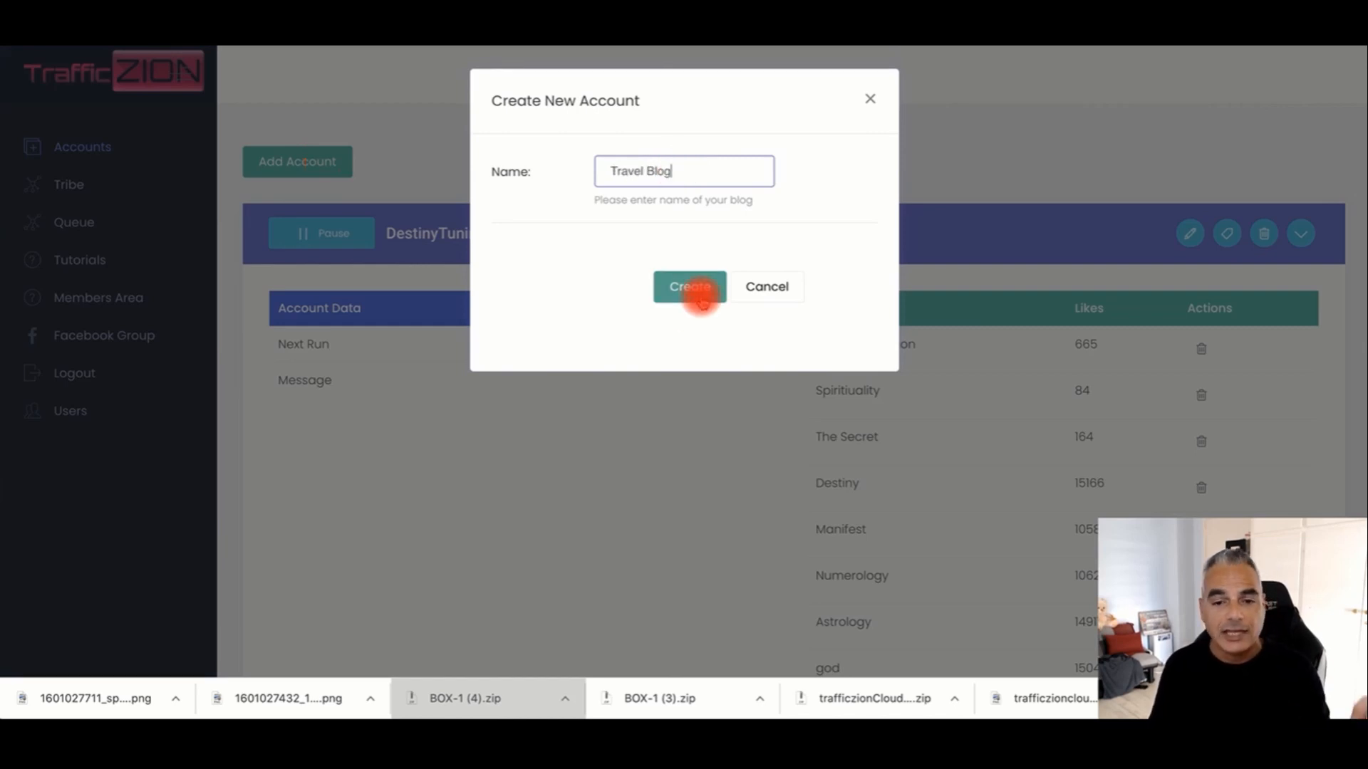
pyautogui.click(688, 287)
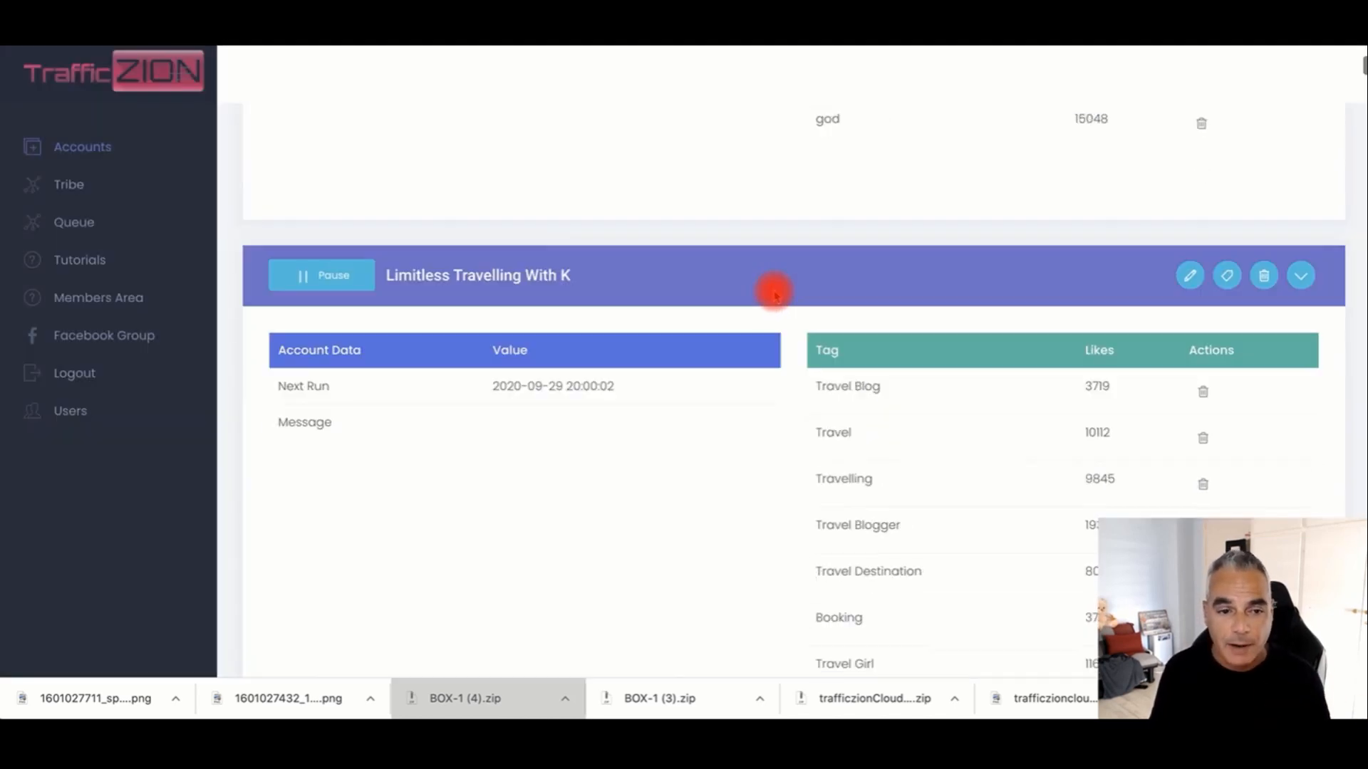
pyautogui.scroll(-3)
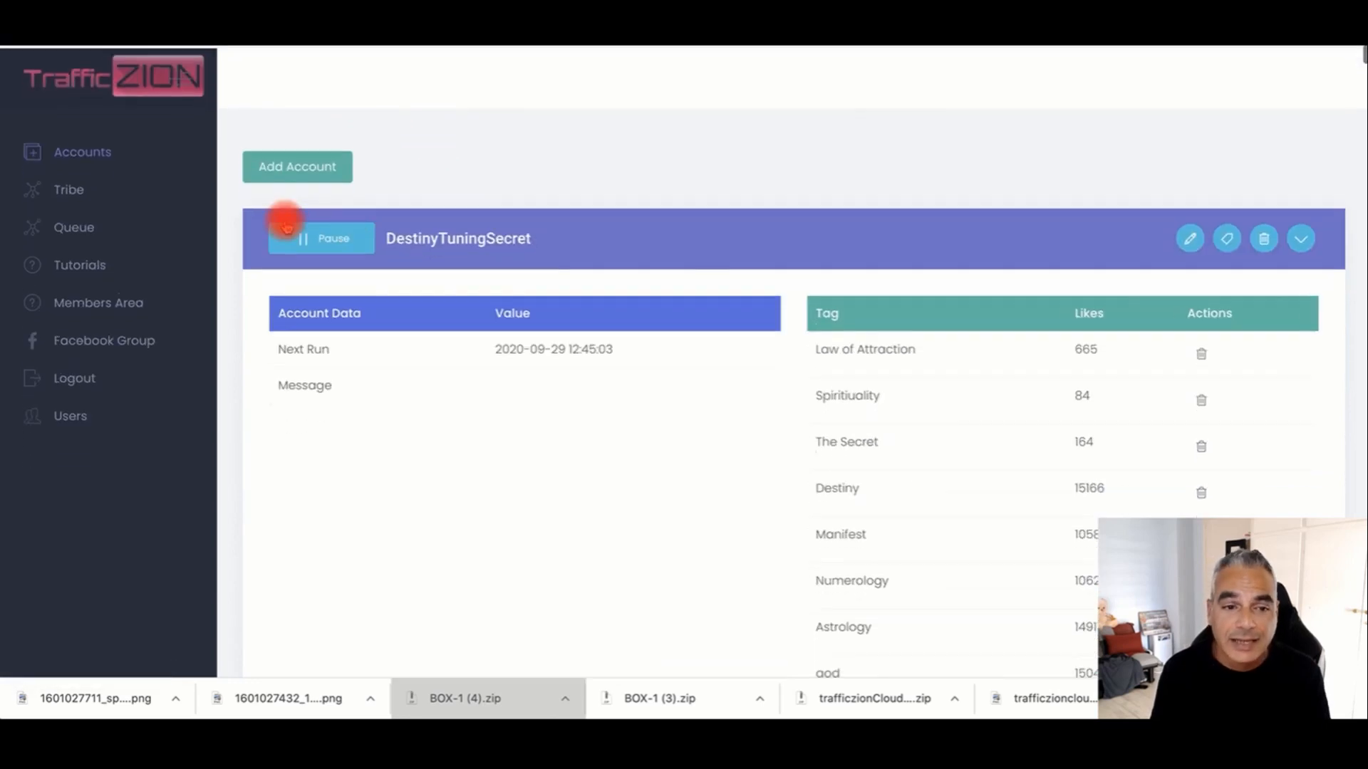
pyautogui.click(296, 166)
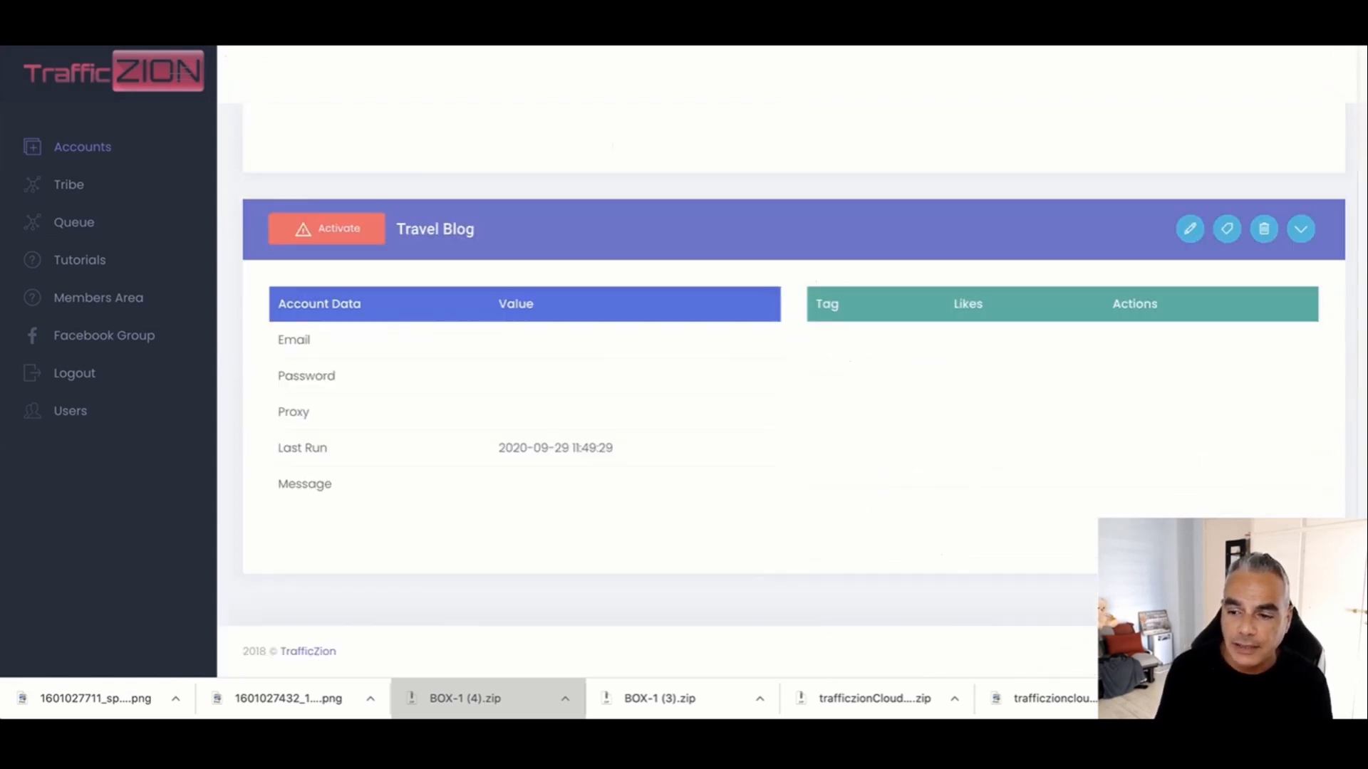
# Activate the Travel Blog account and approve TrafficZion's access to the WordPress.com site
pyautogui.click(339, 228)
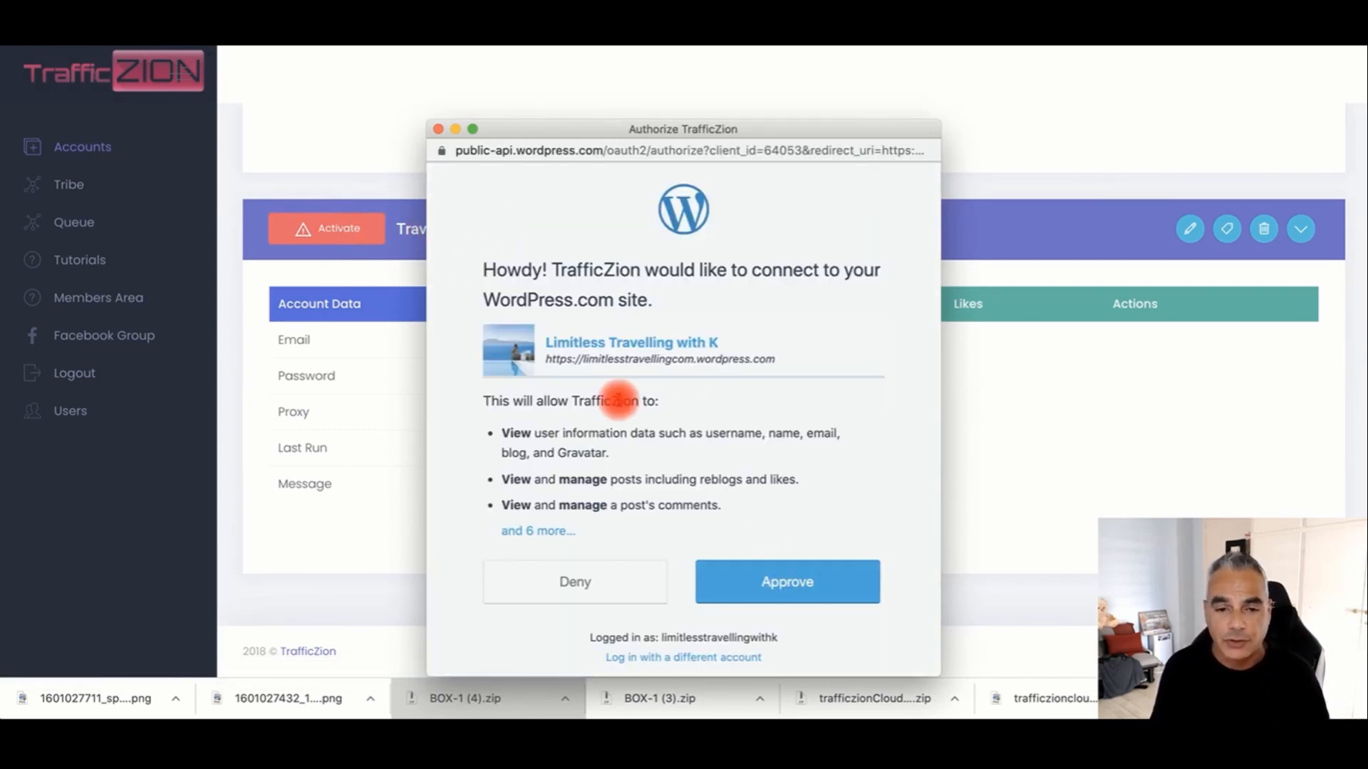
pyautogui.moveTo(685, 413)
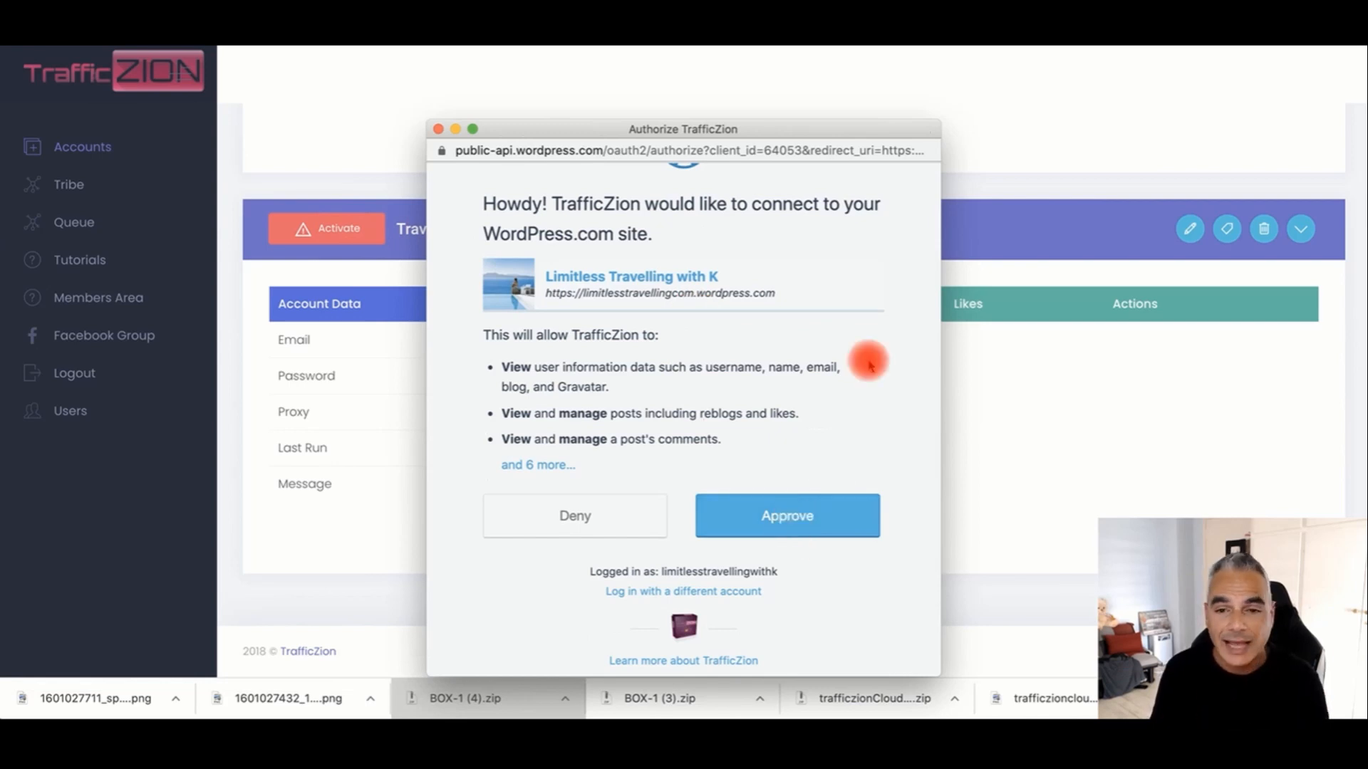
pyautogui.click(783, 515)
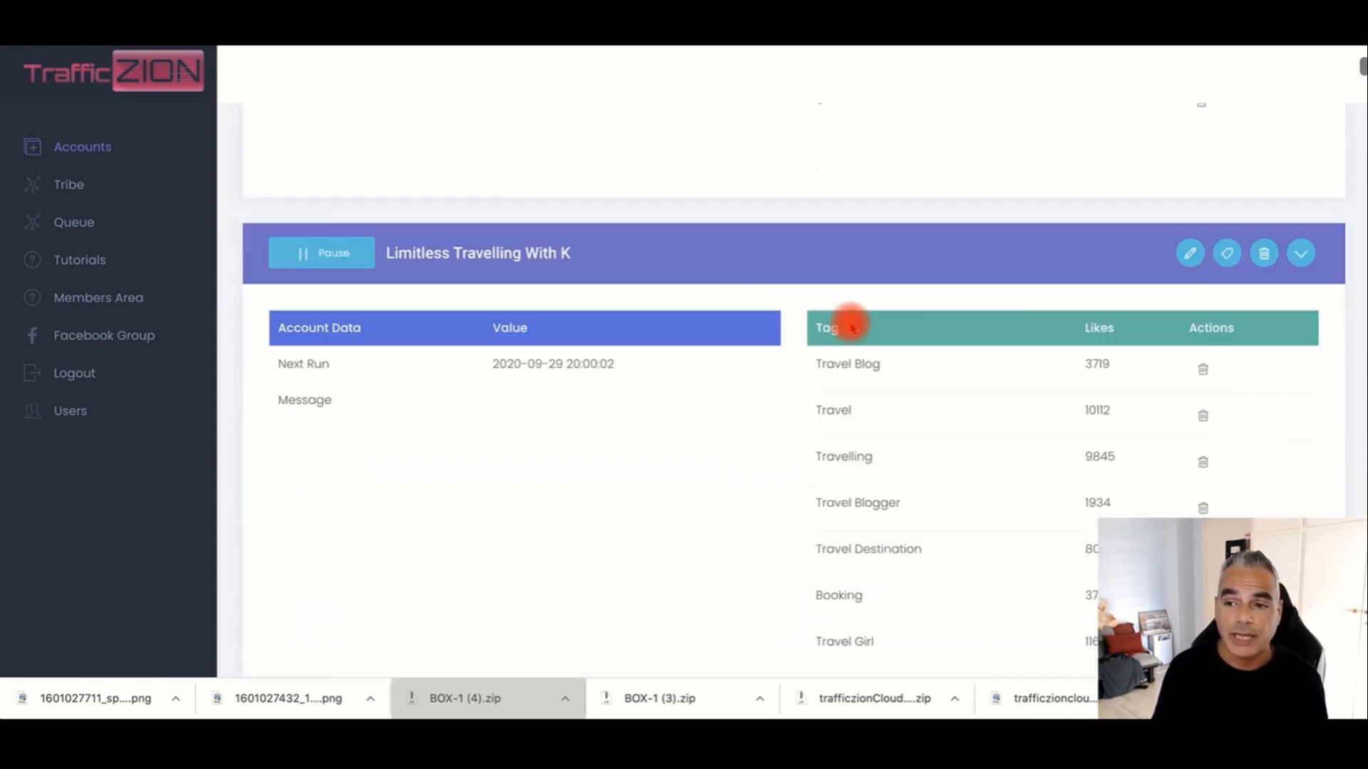
# Review the linked account's travel tags and like counts, then return to the WordPress.com Reader feed
pyautogui.scroll(-3)
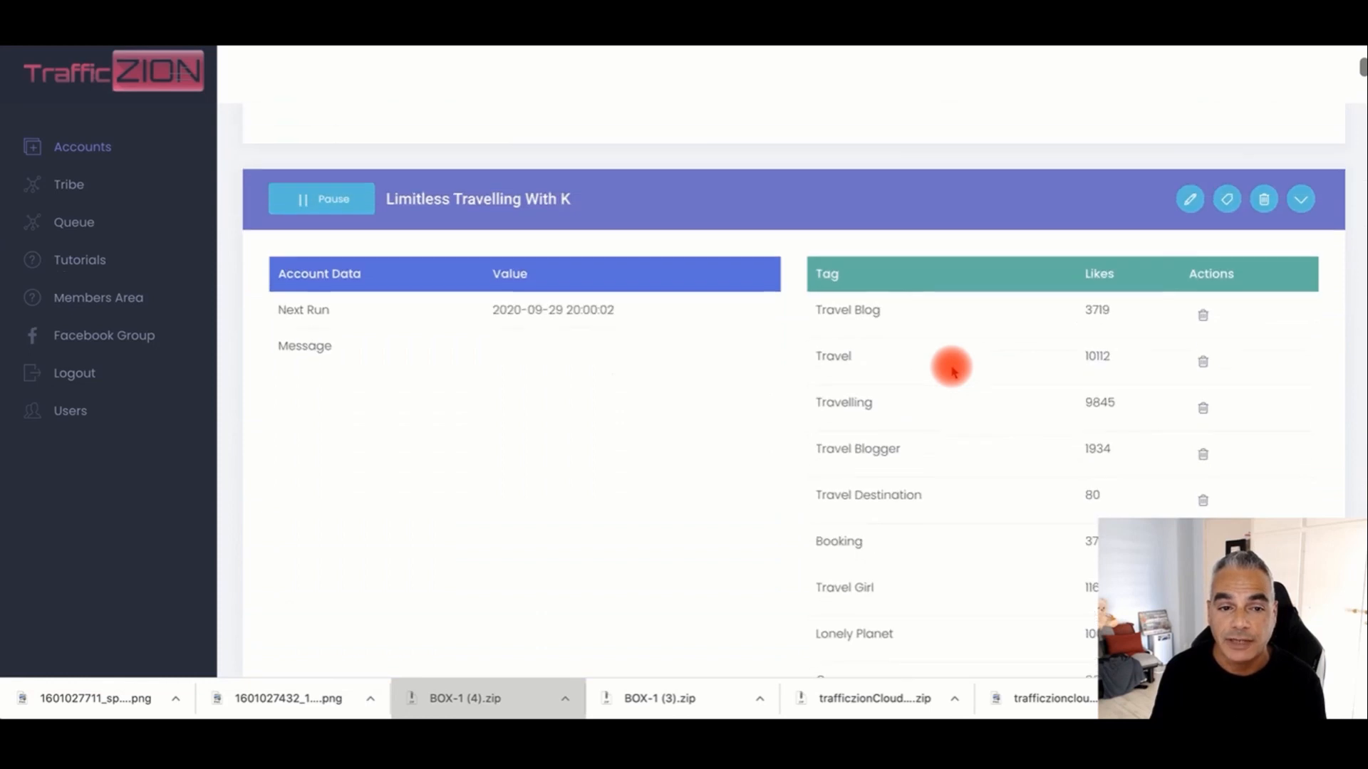
pyautogui.scroll(-3)
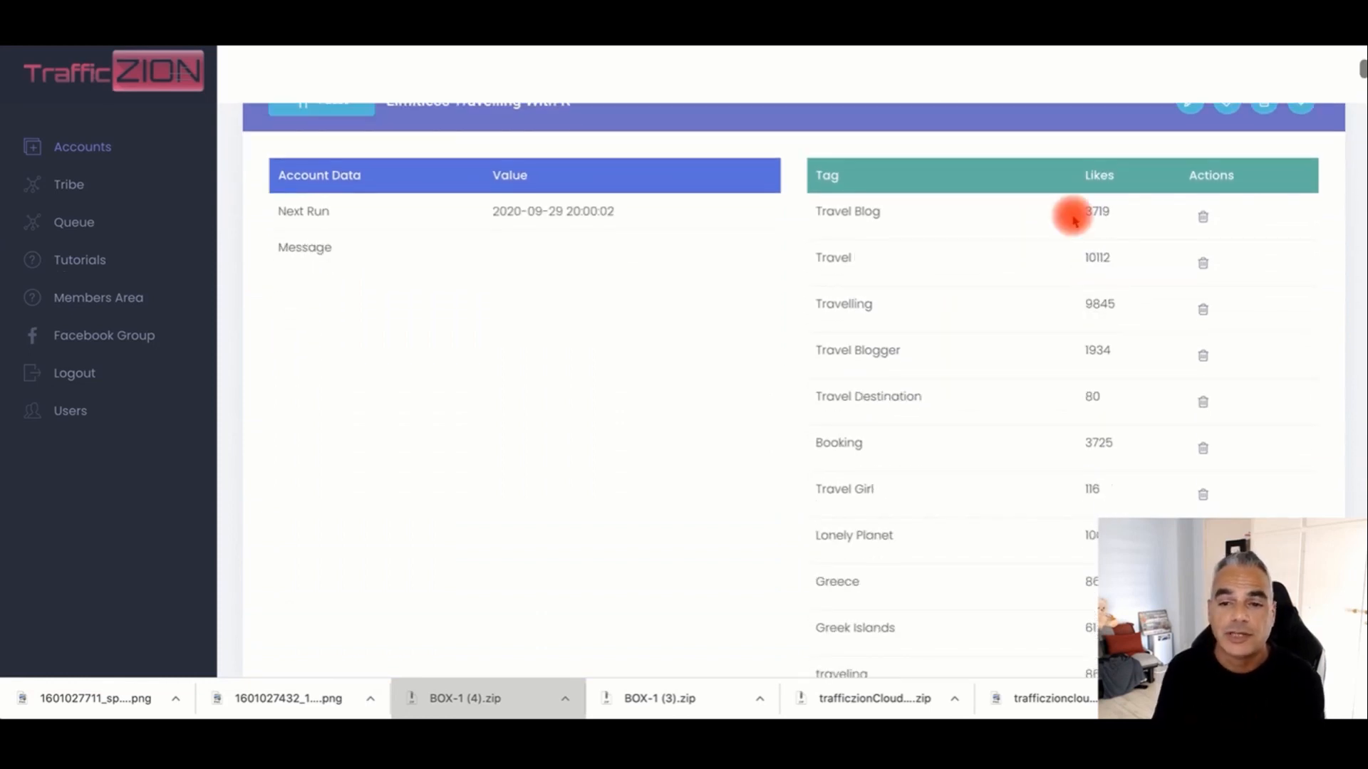
pyautogui.scroll(-3)
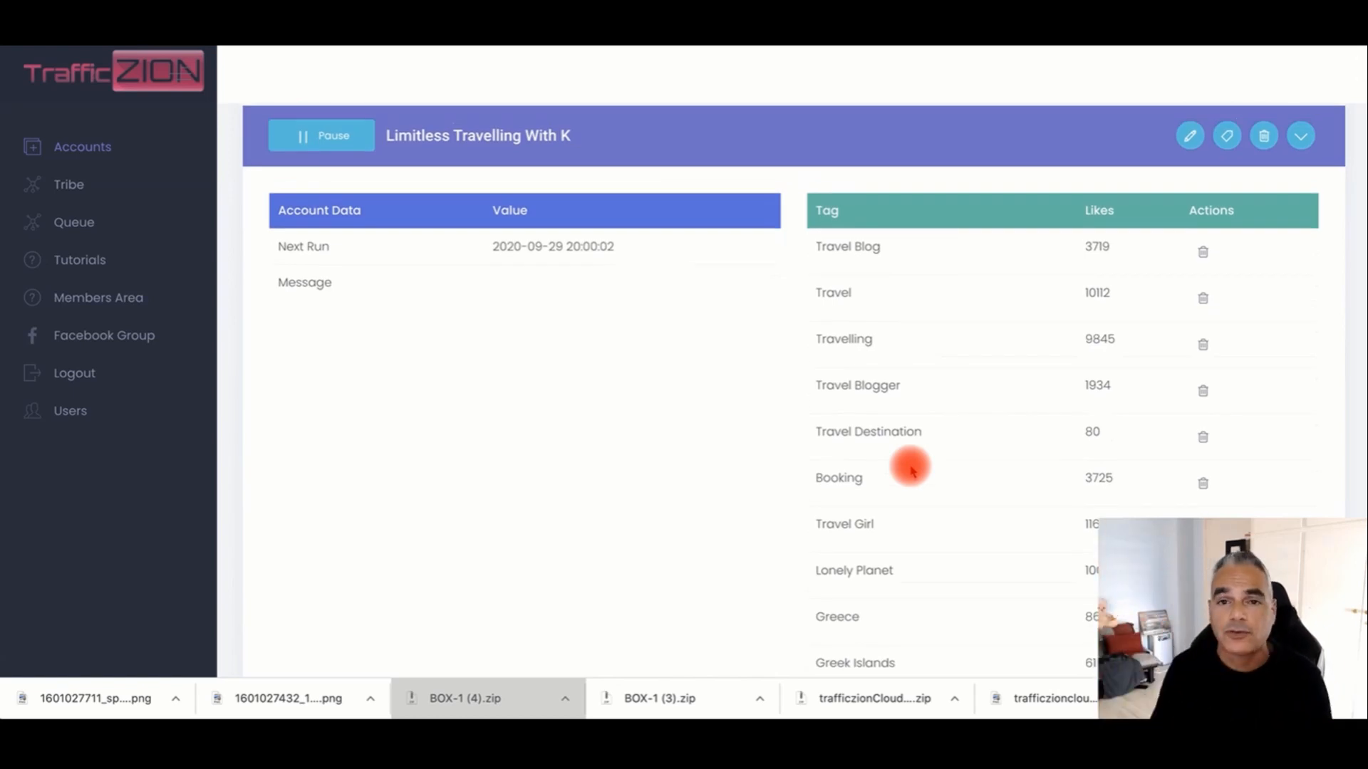
pyautogui.click(148, 62)
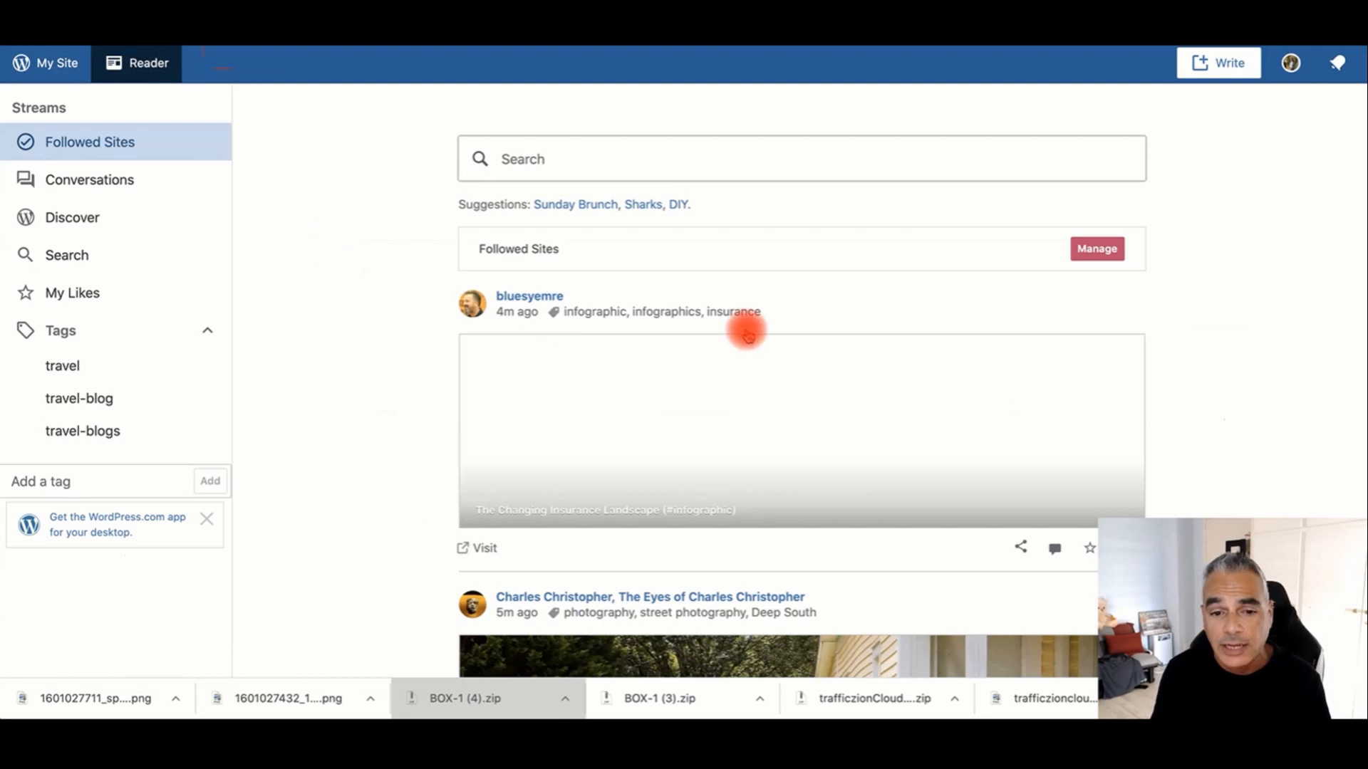
# Scroll the Reader feed before returning to the TrafficZion travel tag list
pyautogui.scroll(-3)
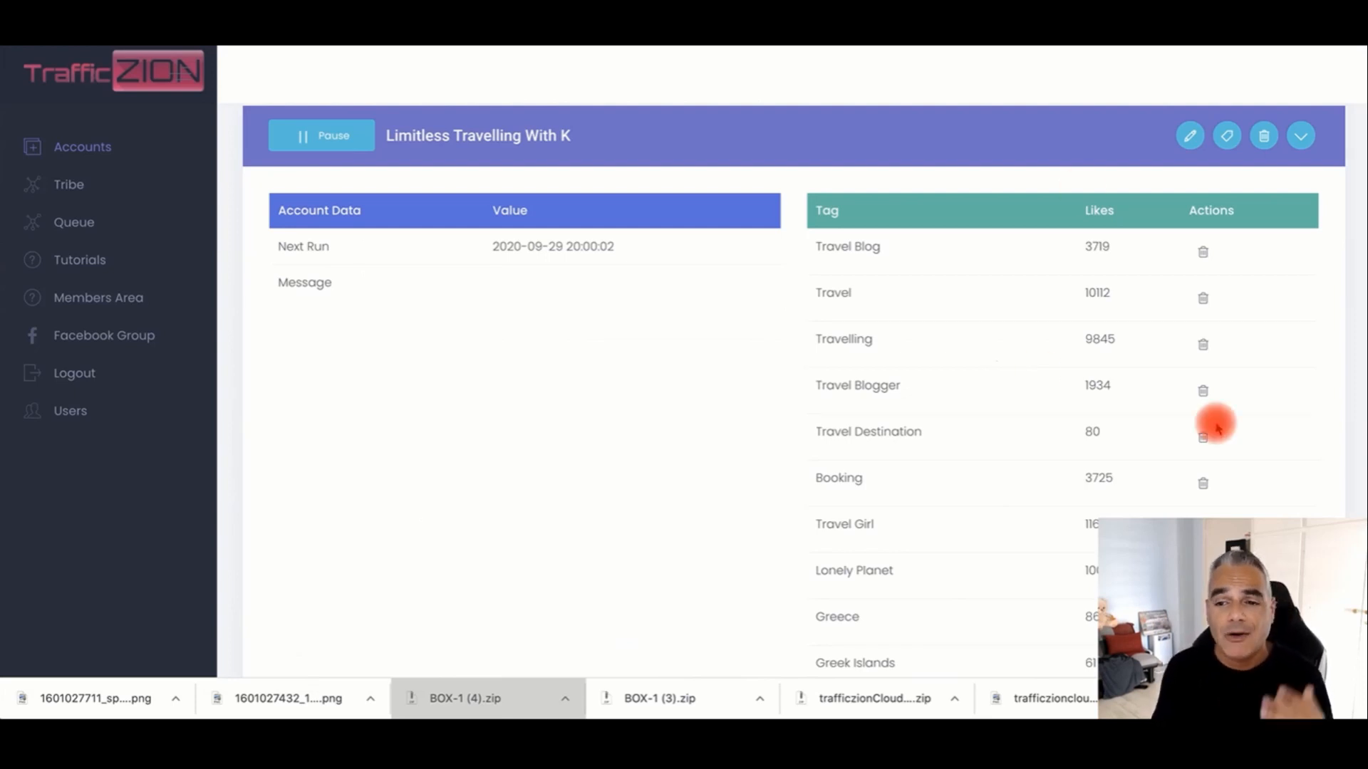
# Scroll down the WordPress.com Reader's Followed Sites feed to the insurance infographic post
pyautogui.scroll(-3)
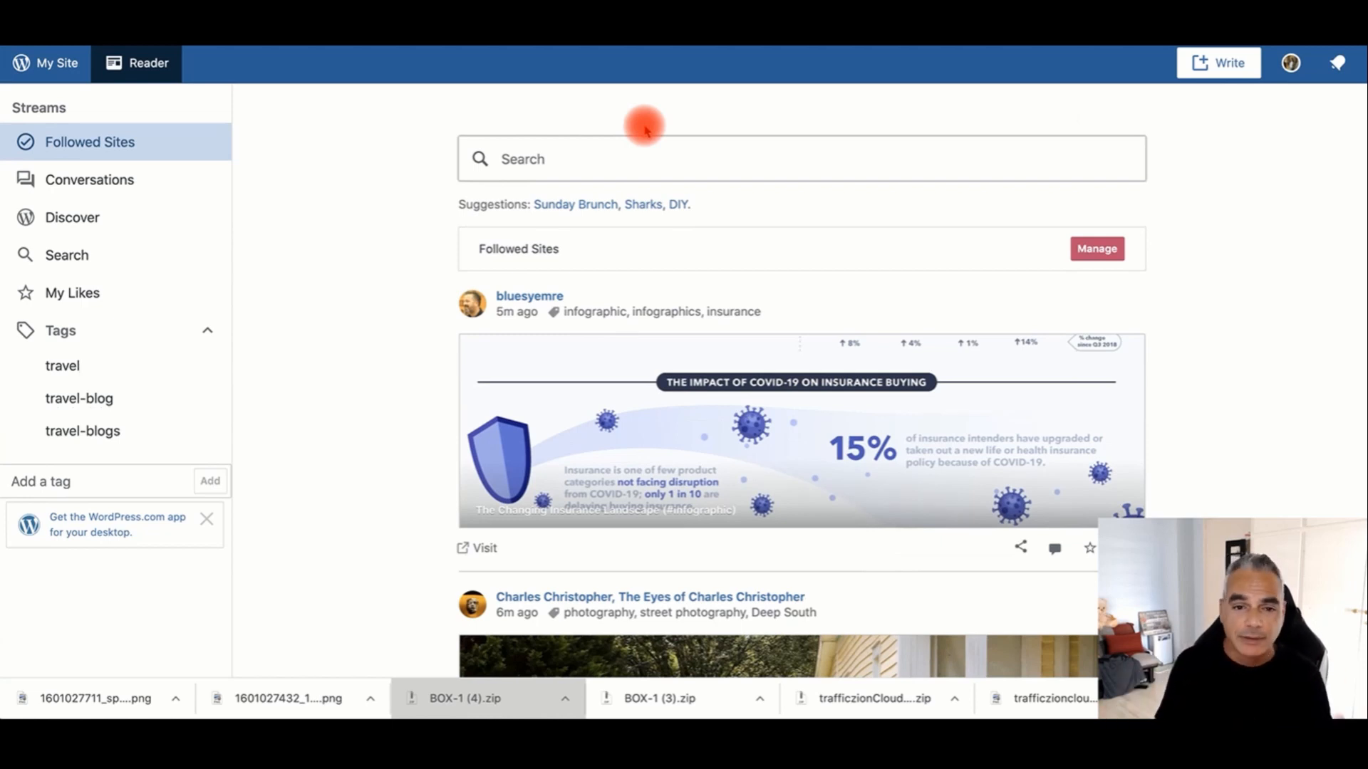
pyautogui.moveTo(694, 248)
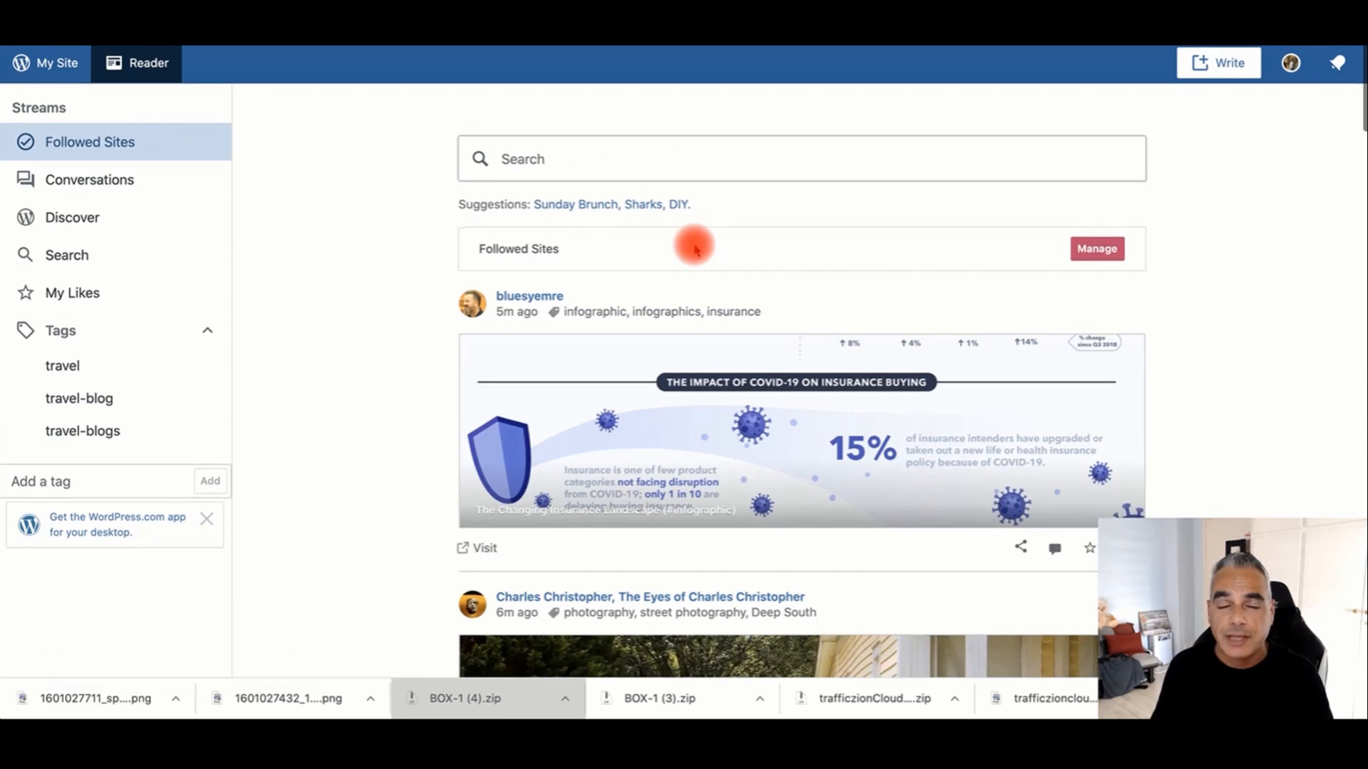